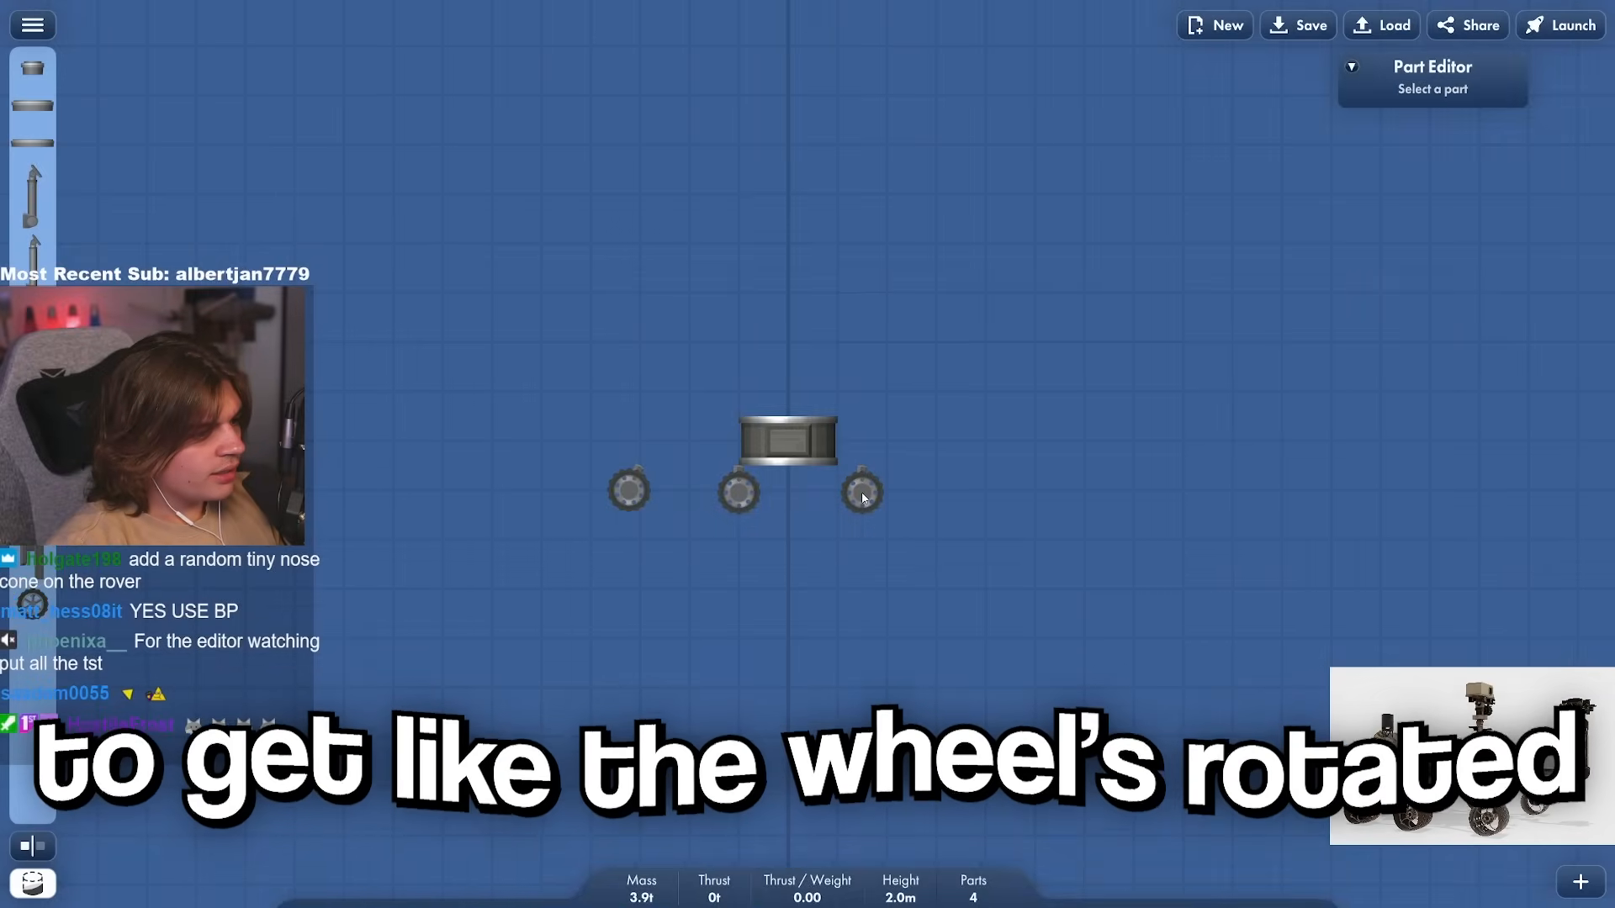
Turn on Infinite Build Area and Part Clipping in the Cheats settings
{"action": "left_click", "coordinate": [863, 490]}
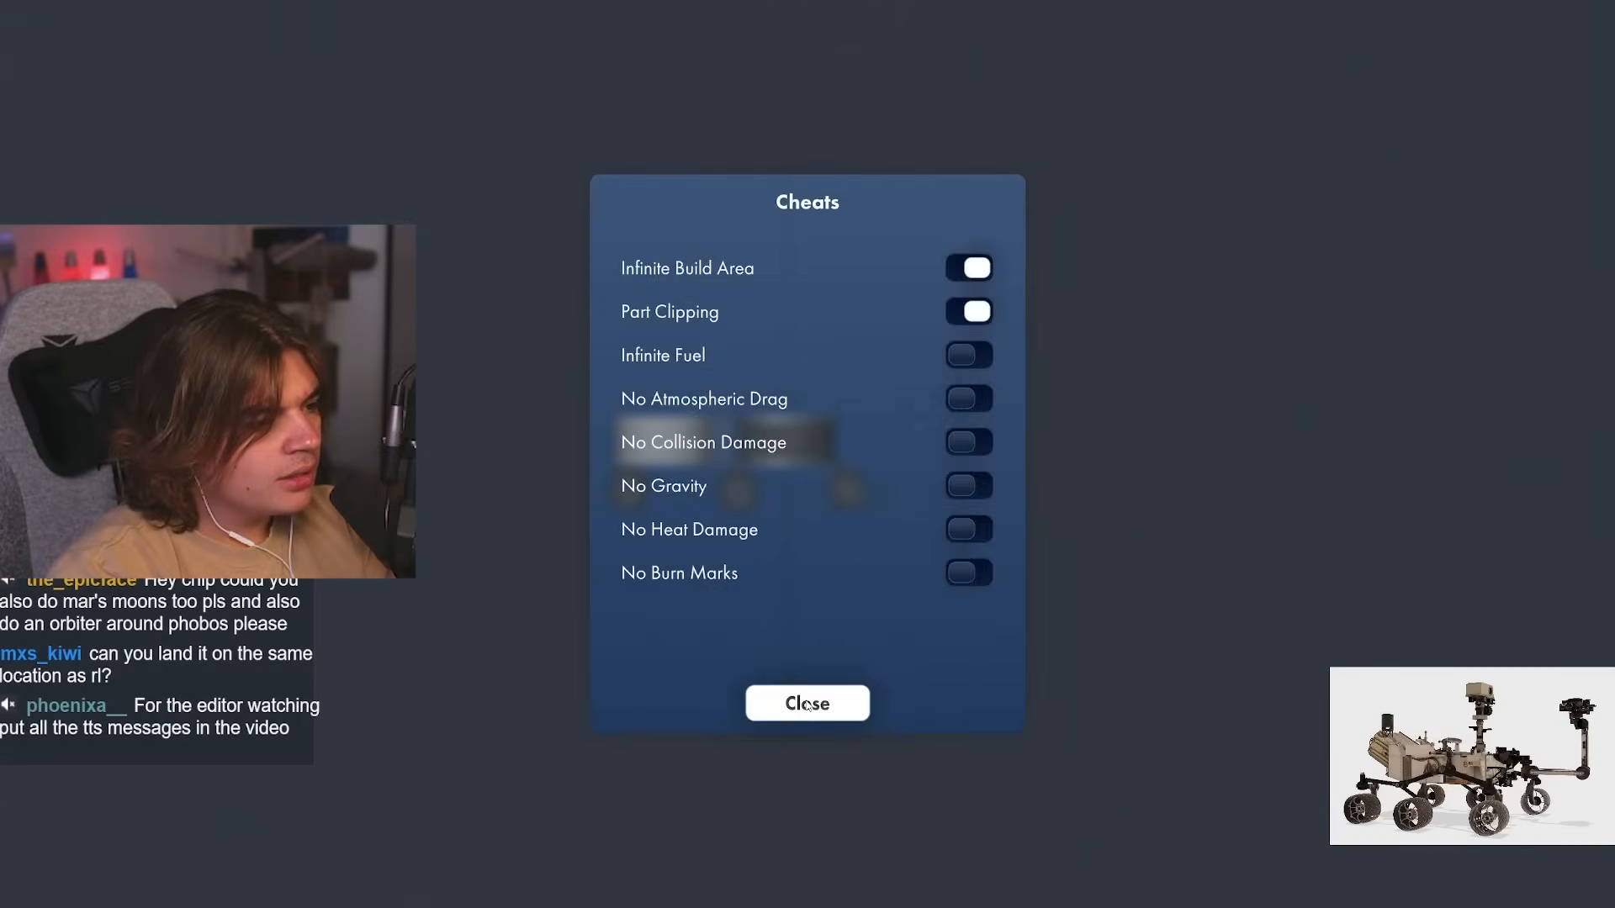
Close the Cheats panel and return to building the rover
{"action": "left_click", "coordinate": [807, 703]}
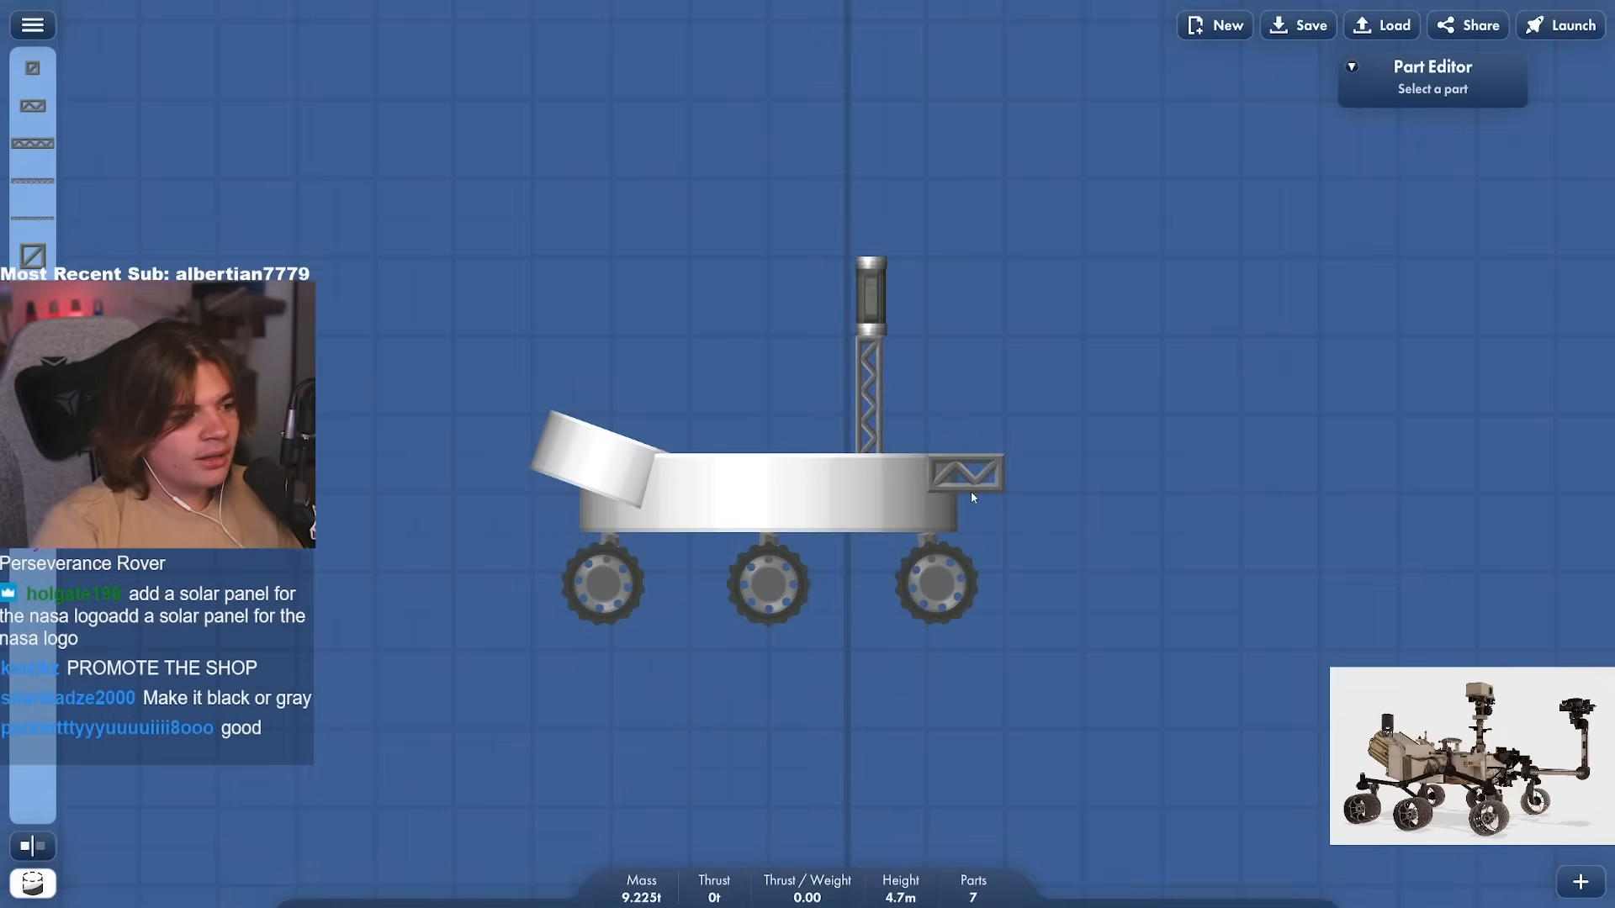
Stack truss pieces into an arm capped with a nose tip, and mount a small solar panel
{"action": "left_click", "coordinate": [1065, 334]}
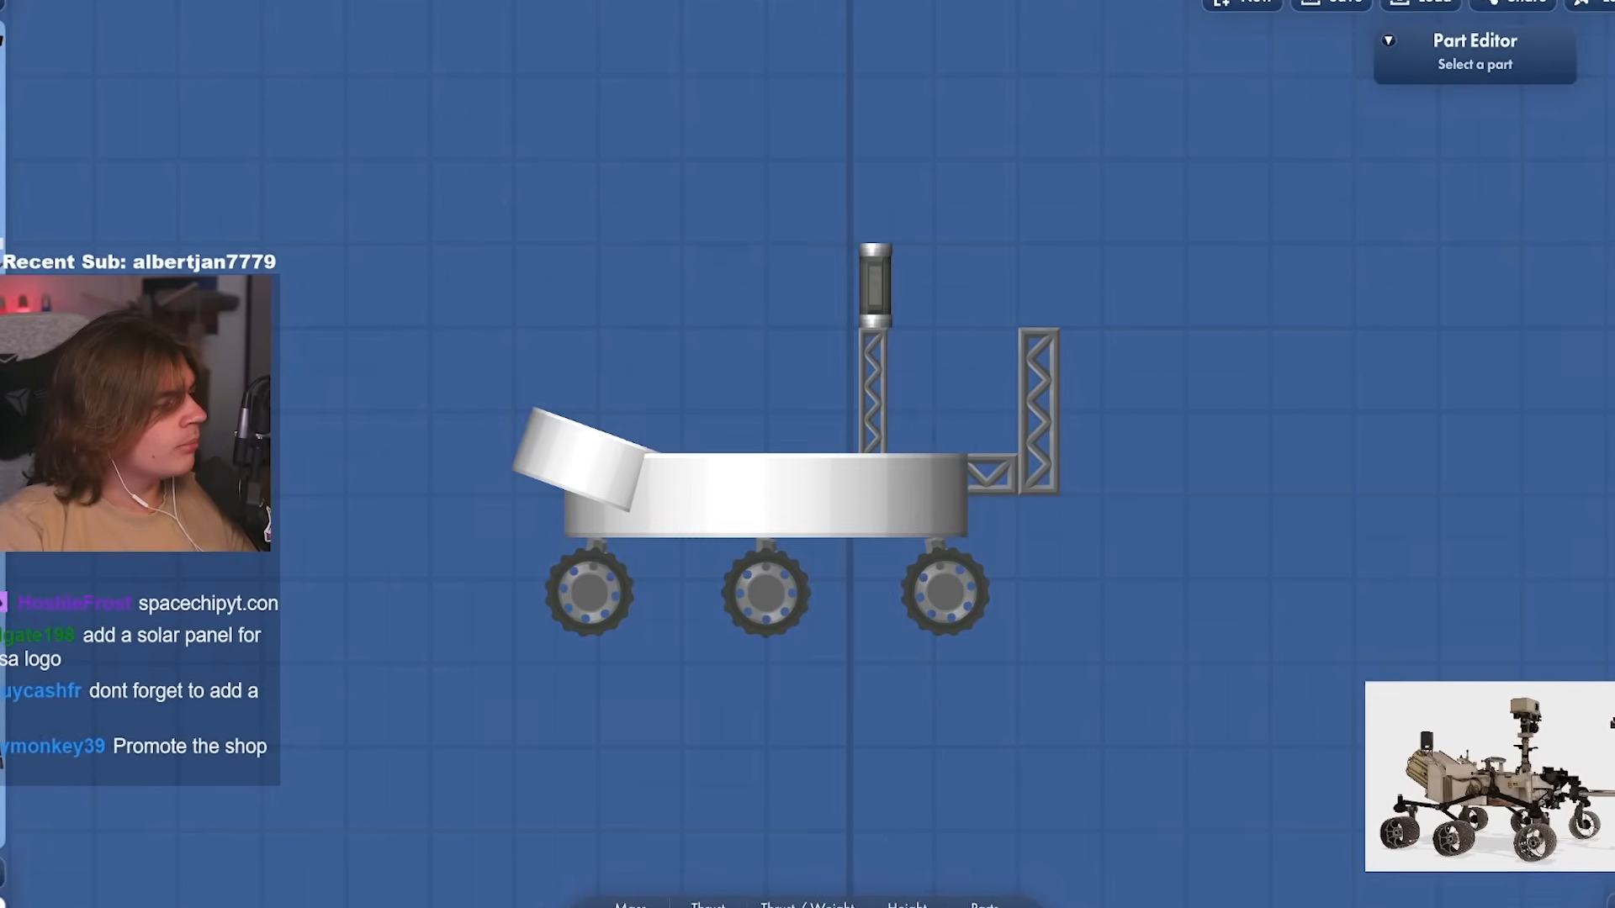
{"action": "left_click", "coordinate": [1101, 345]}
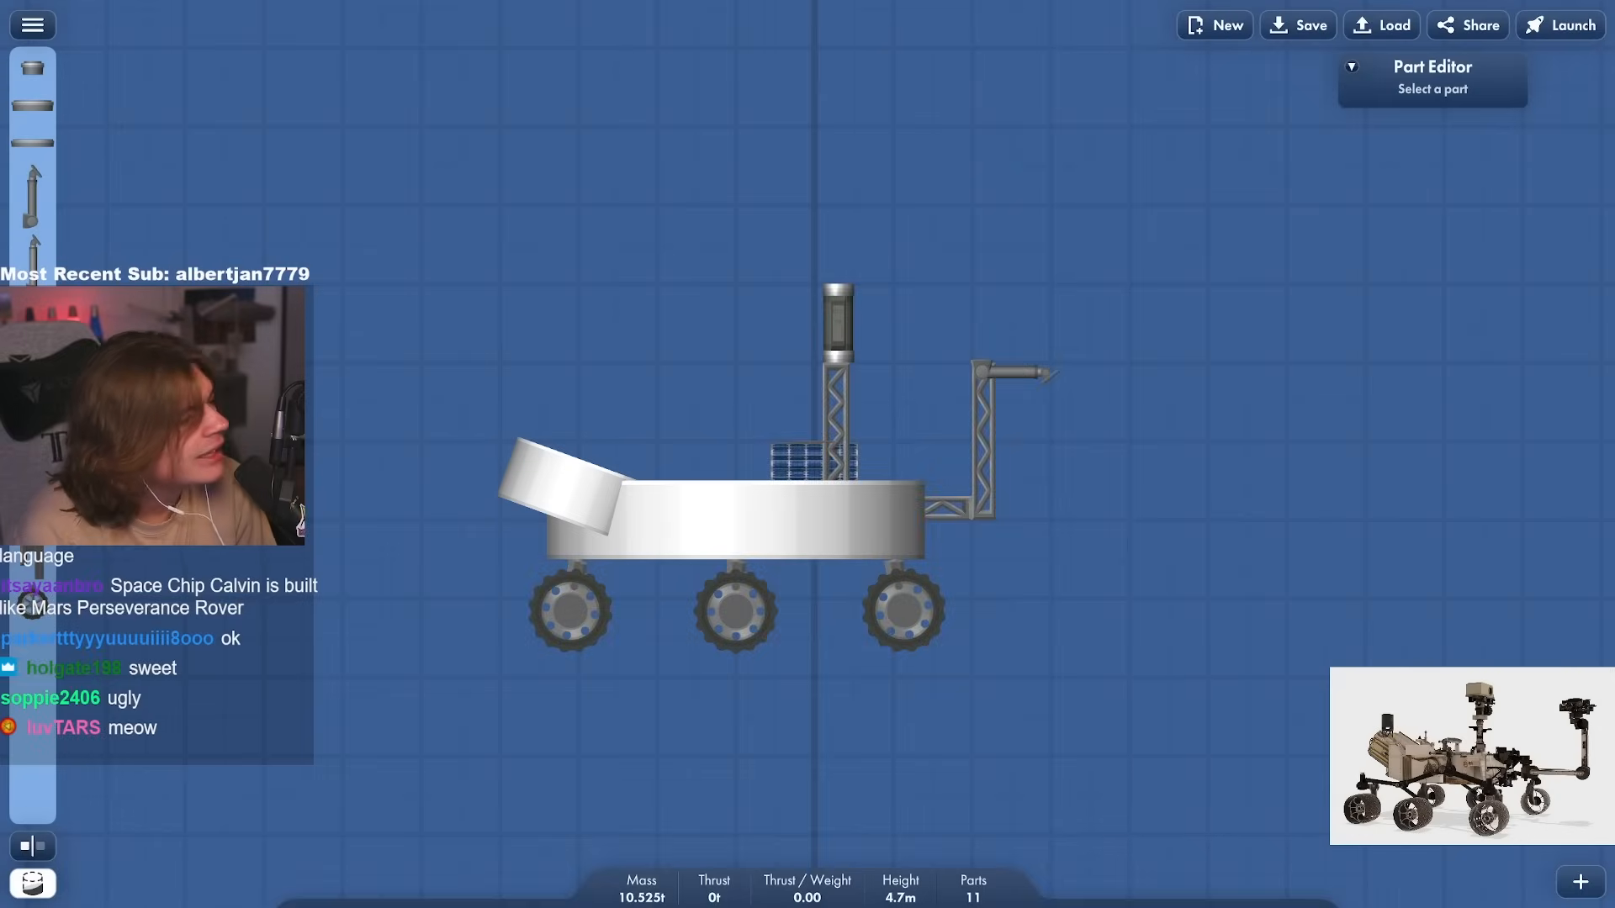
Test-launch the rover and cancel after the no-parachute, no-heat-shield warning
{"action": "left_click", "coordinate": [904, 611]}
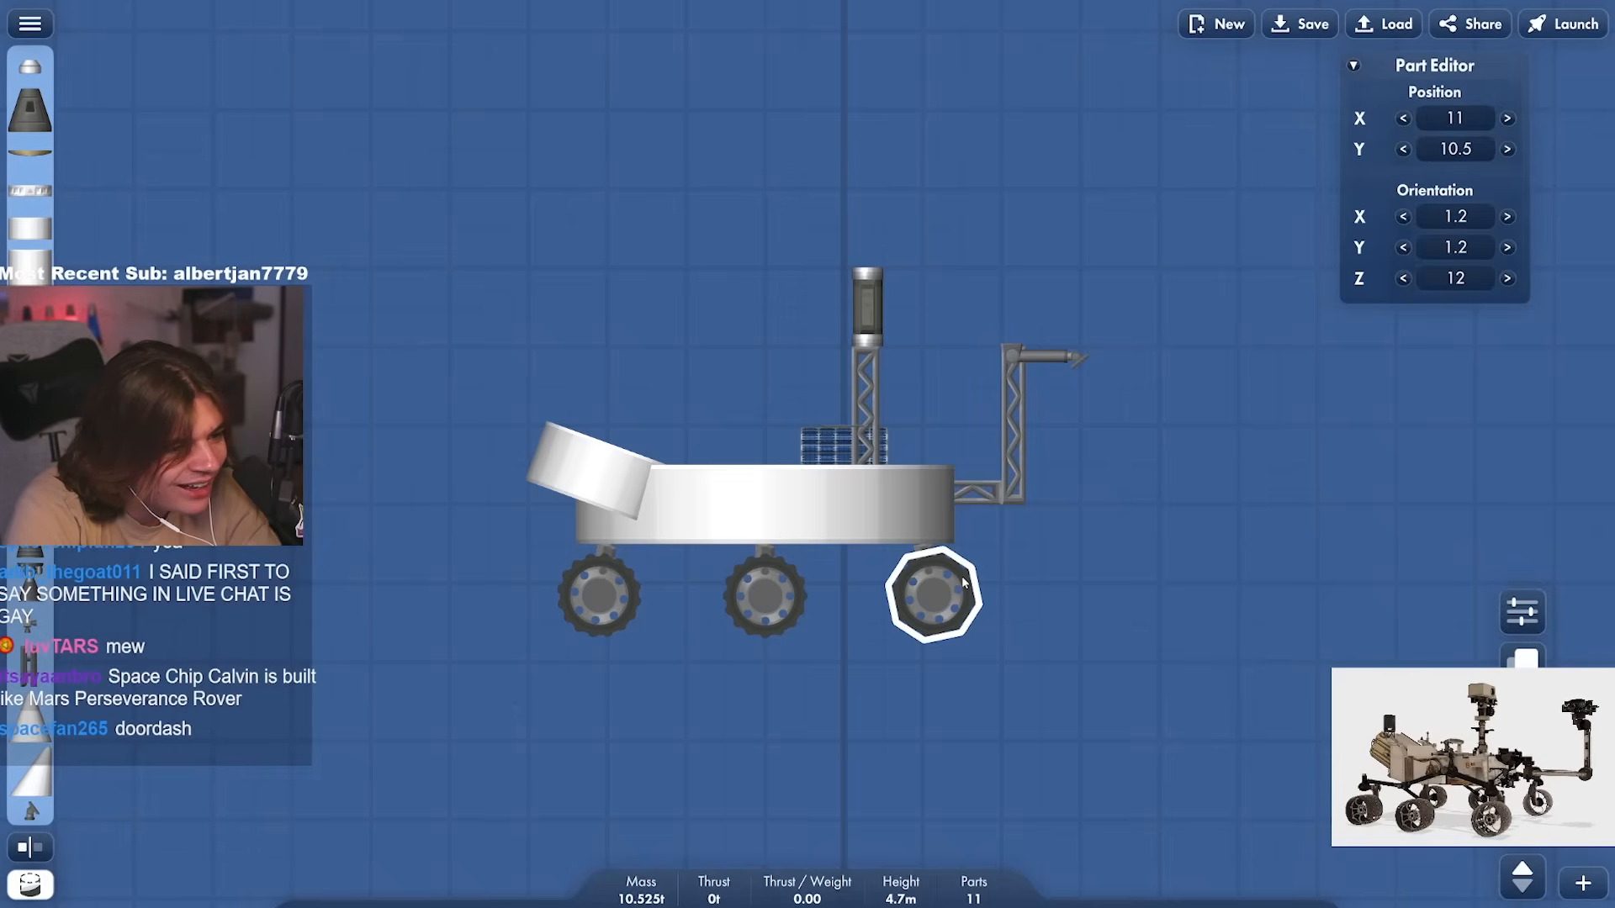
{"action": "left_click", "coordinate": [1561, 22]}
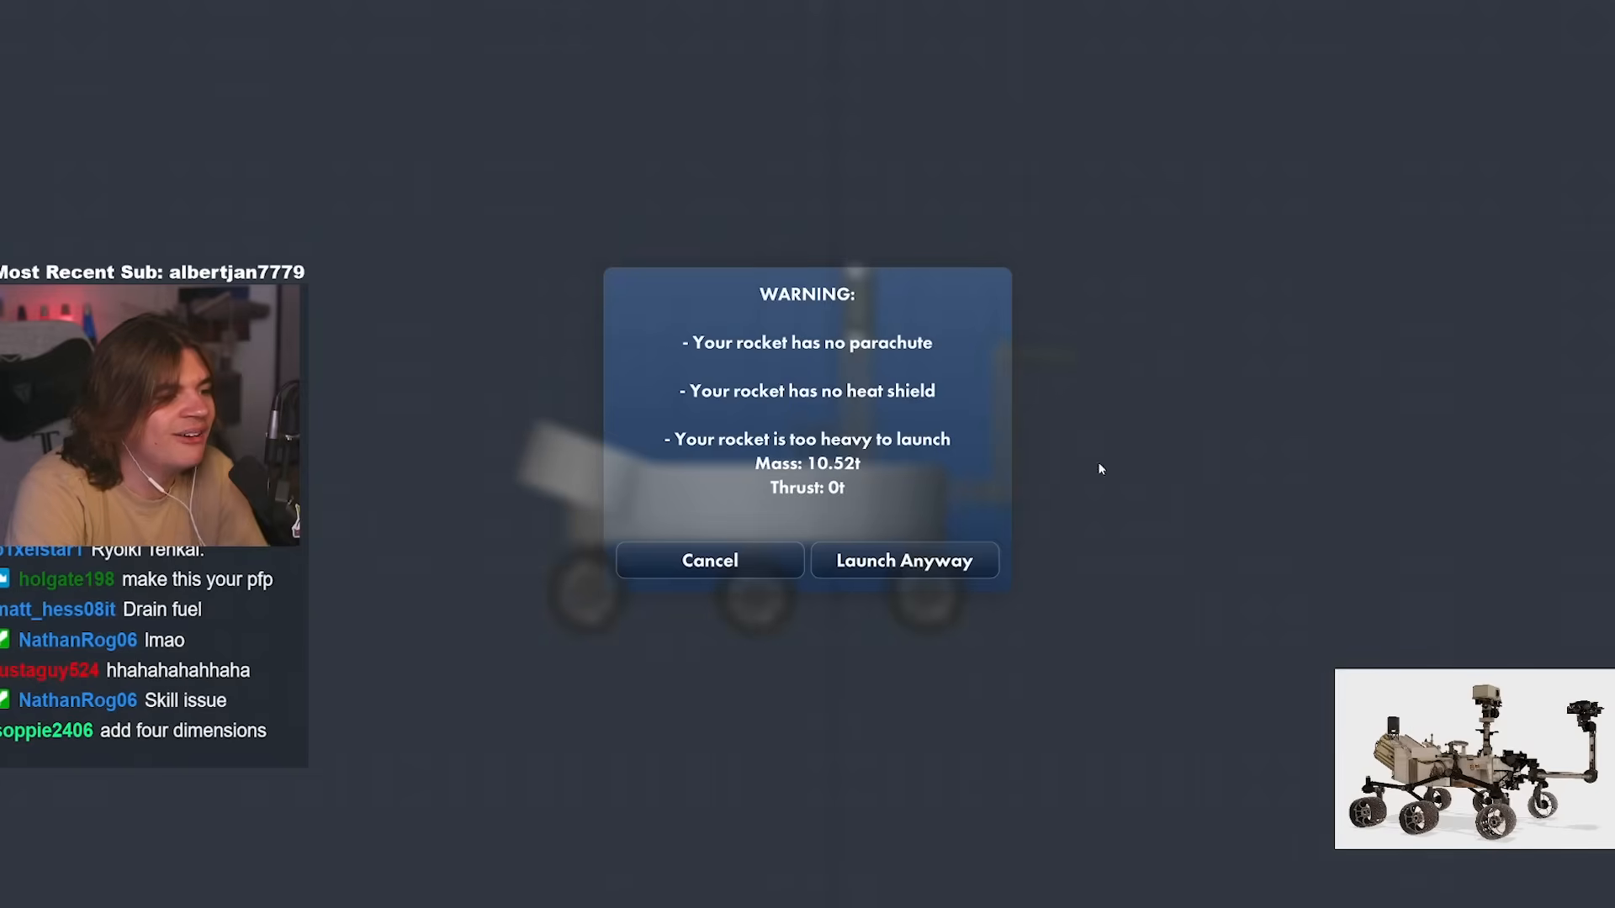
{"action": "left_click", "coordinate": [903, 560]}
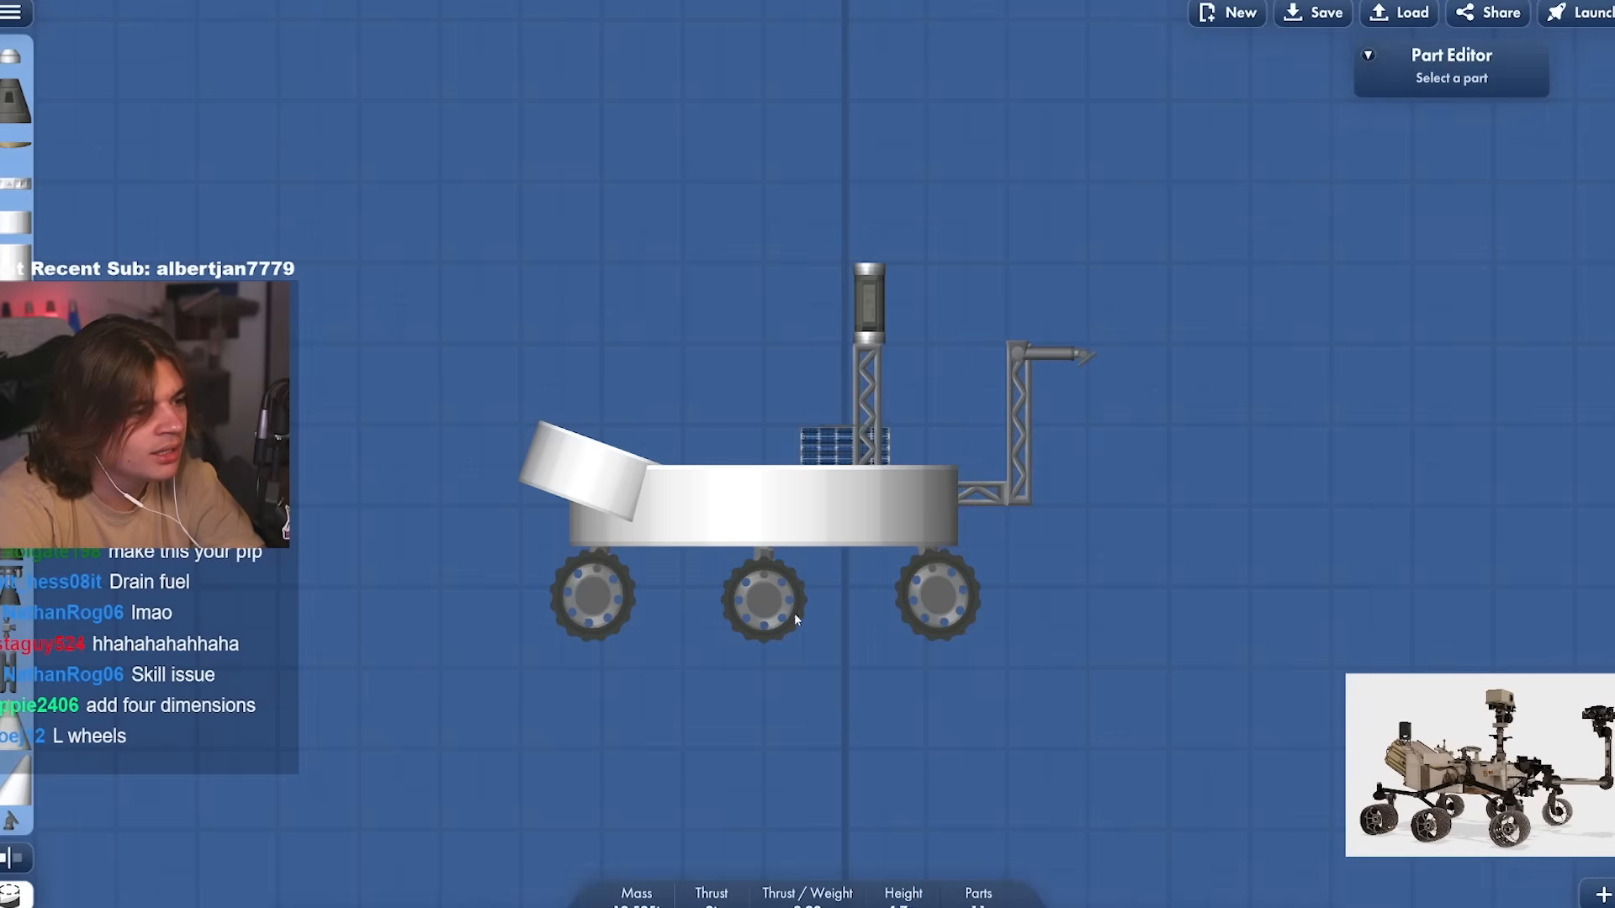
Adjust the wheels in the Part Editor to bring the rover down to 5.65 t
{"action": "left_click", "coordinate": [763, 599]}
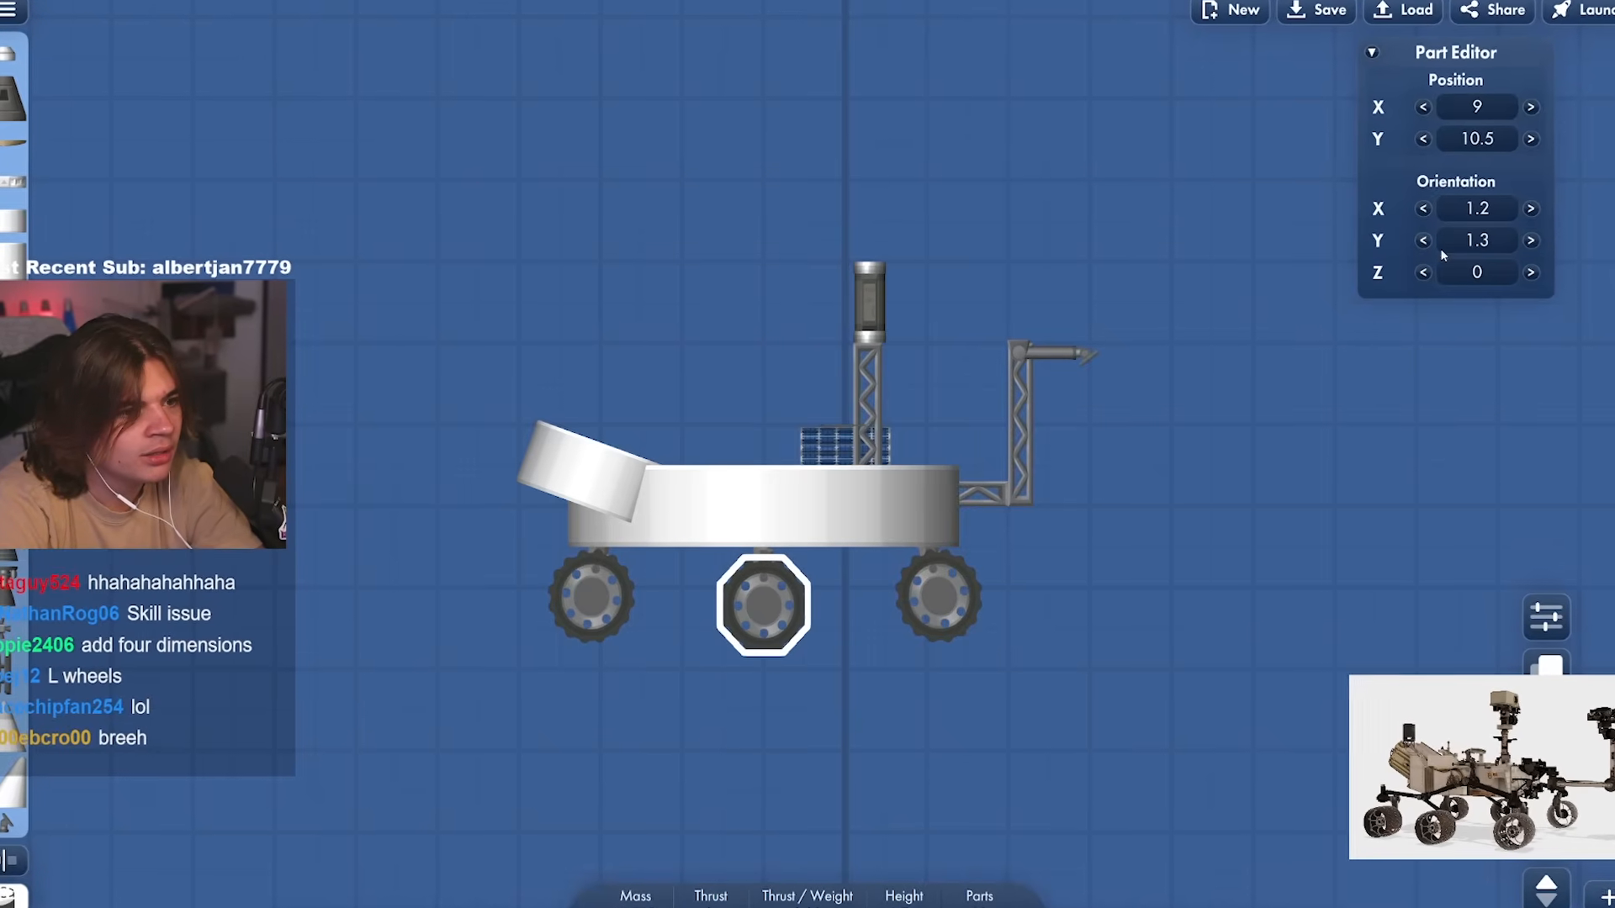
{"action": "left_click", "coordinate": [1370, 563]}
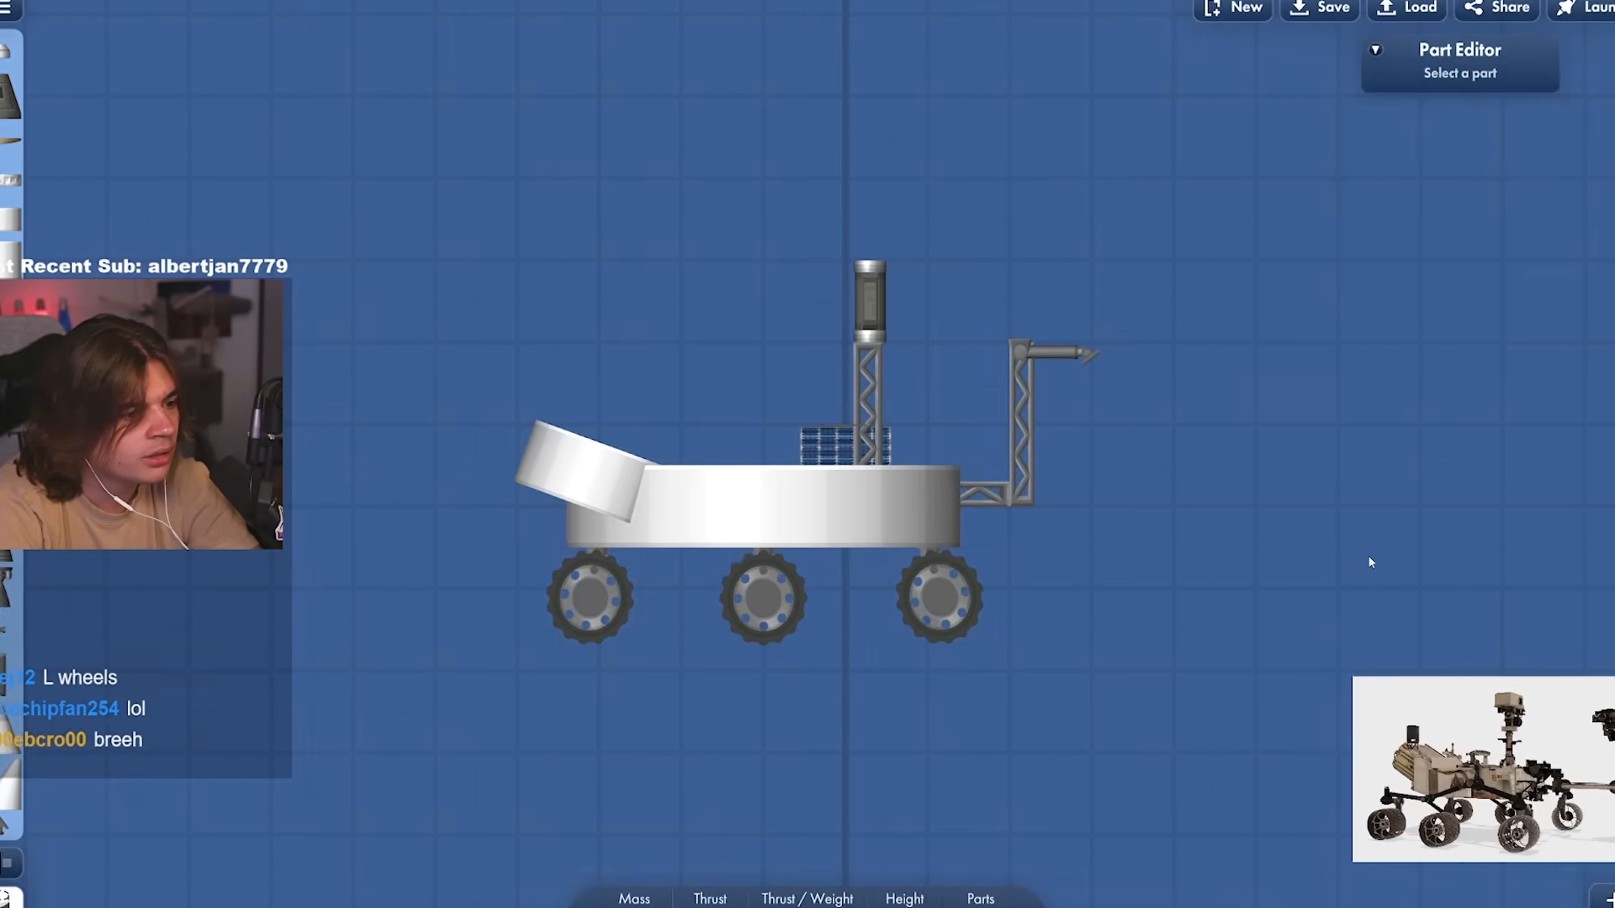
{"action": "left_click", "coordinate": [1605, 8]}
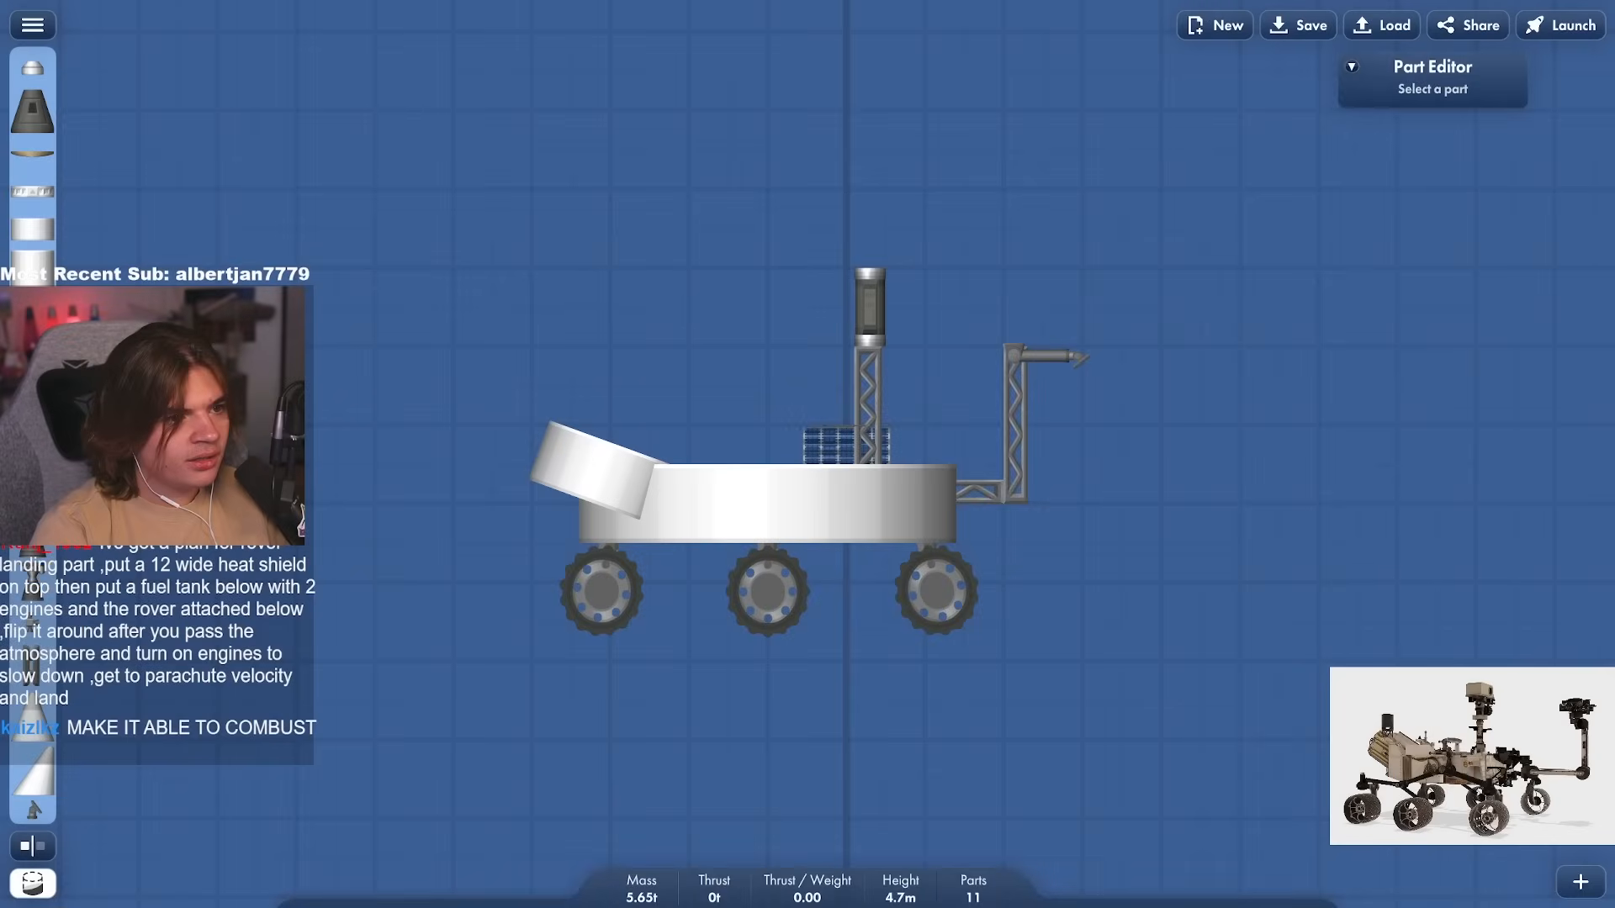
Add two parachutes on truss towers above and a wide heat shield on struts below
{"action": "left_click", "coordinate": [1560, 24]}
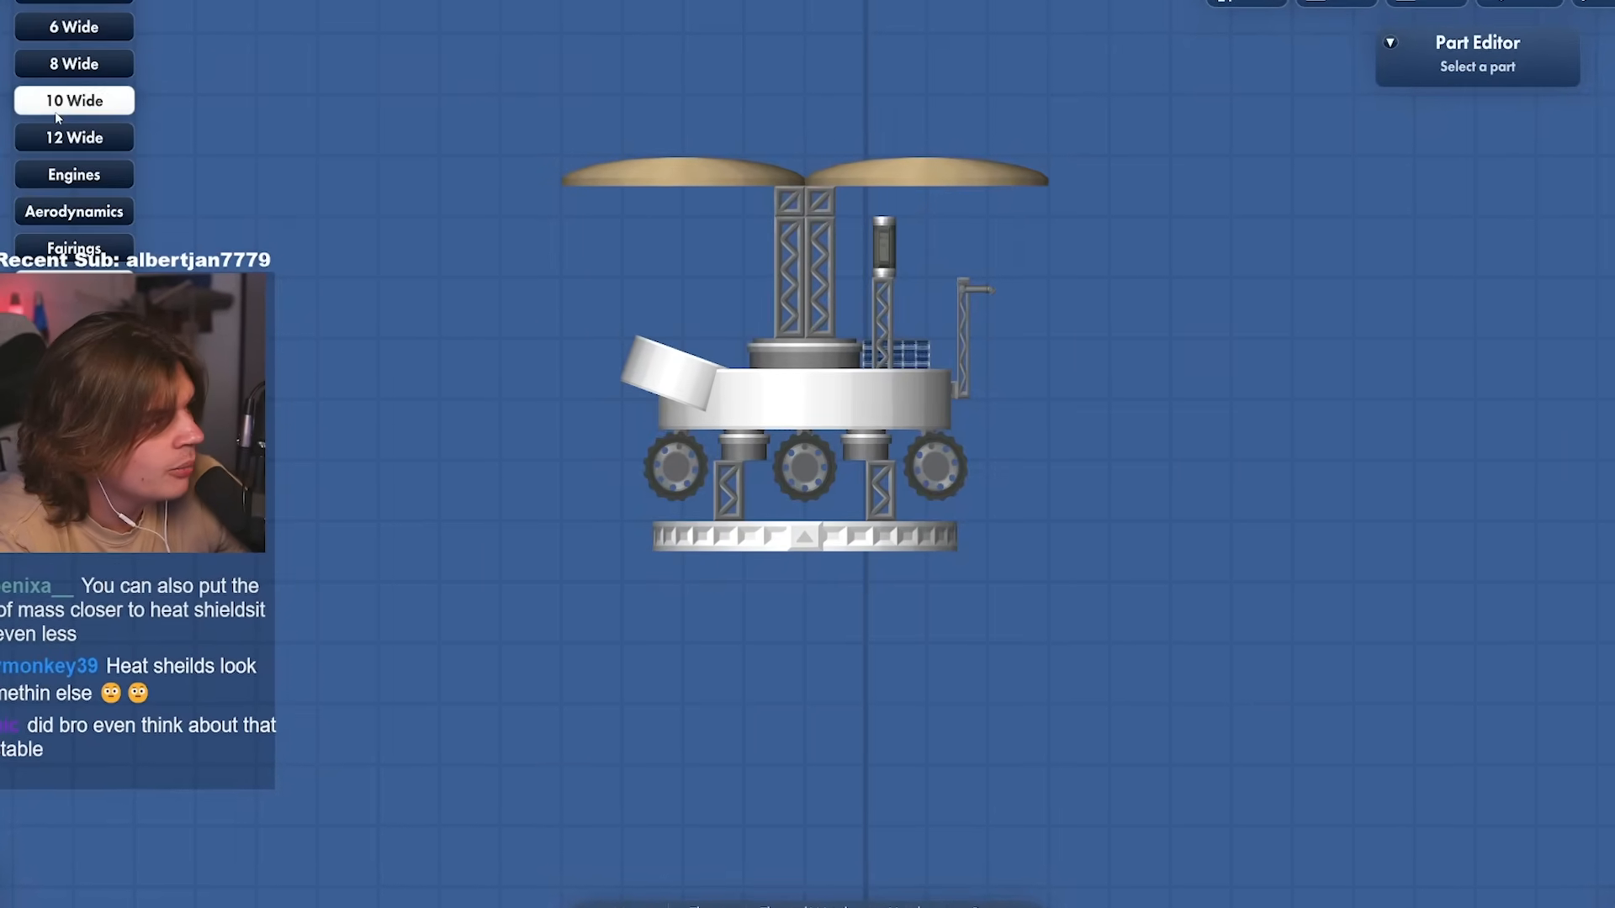
Attach a 10 Wide fuel tank with two engines under the heat shield, reaching 2.95 TWR
{"action": "left_click", "coordinate": [73, 174]}
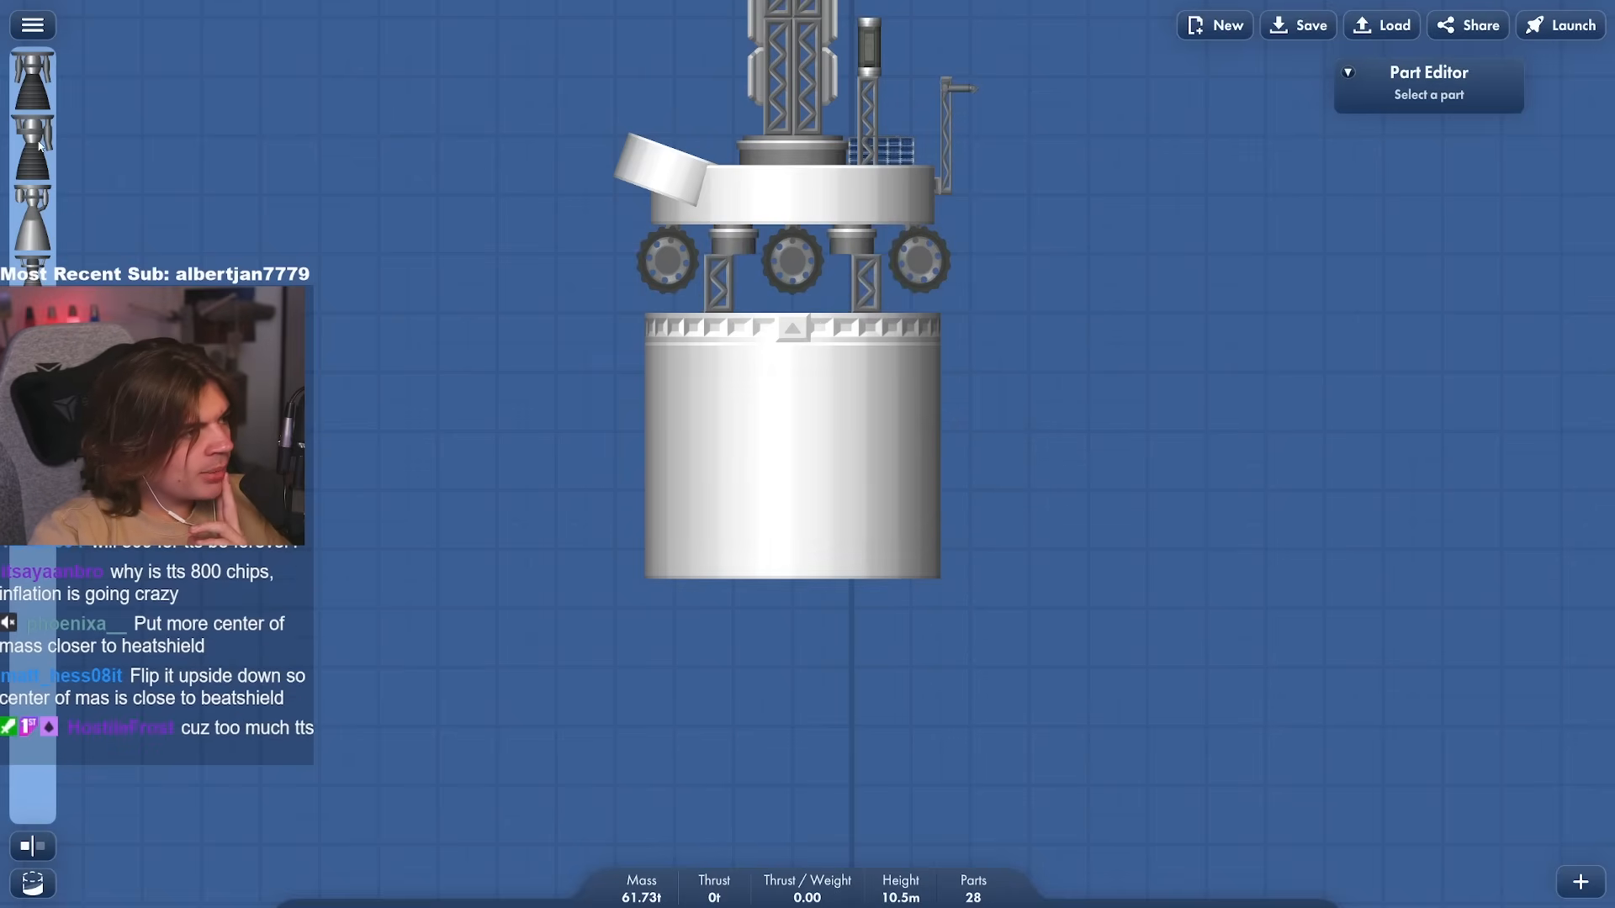
{"action": "mouse_move", "coordinate": [32, 147]}
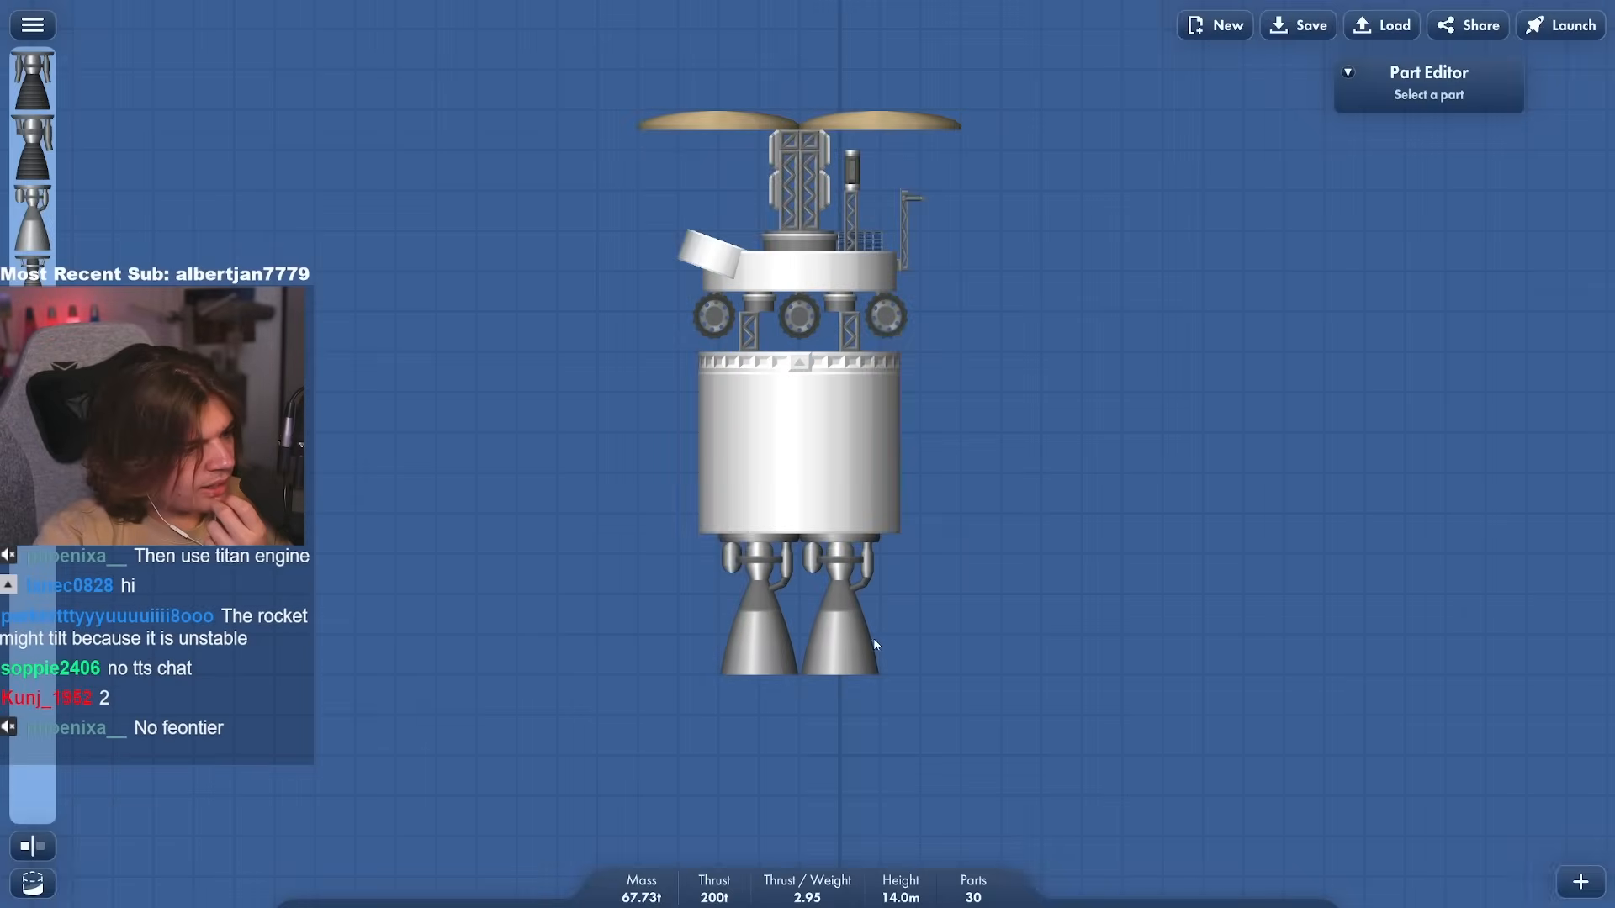
{"action": "left_click", "coordinate": [798, 607]}
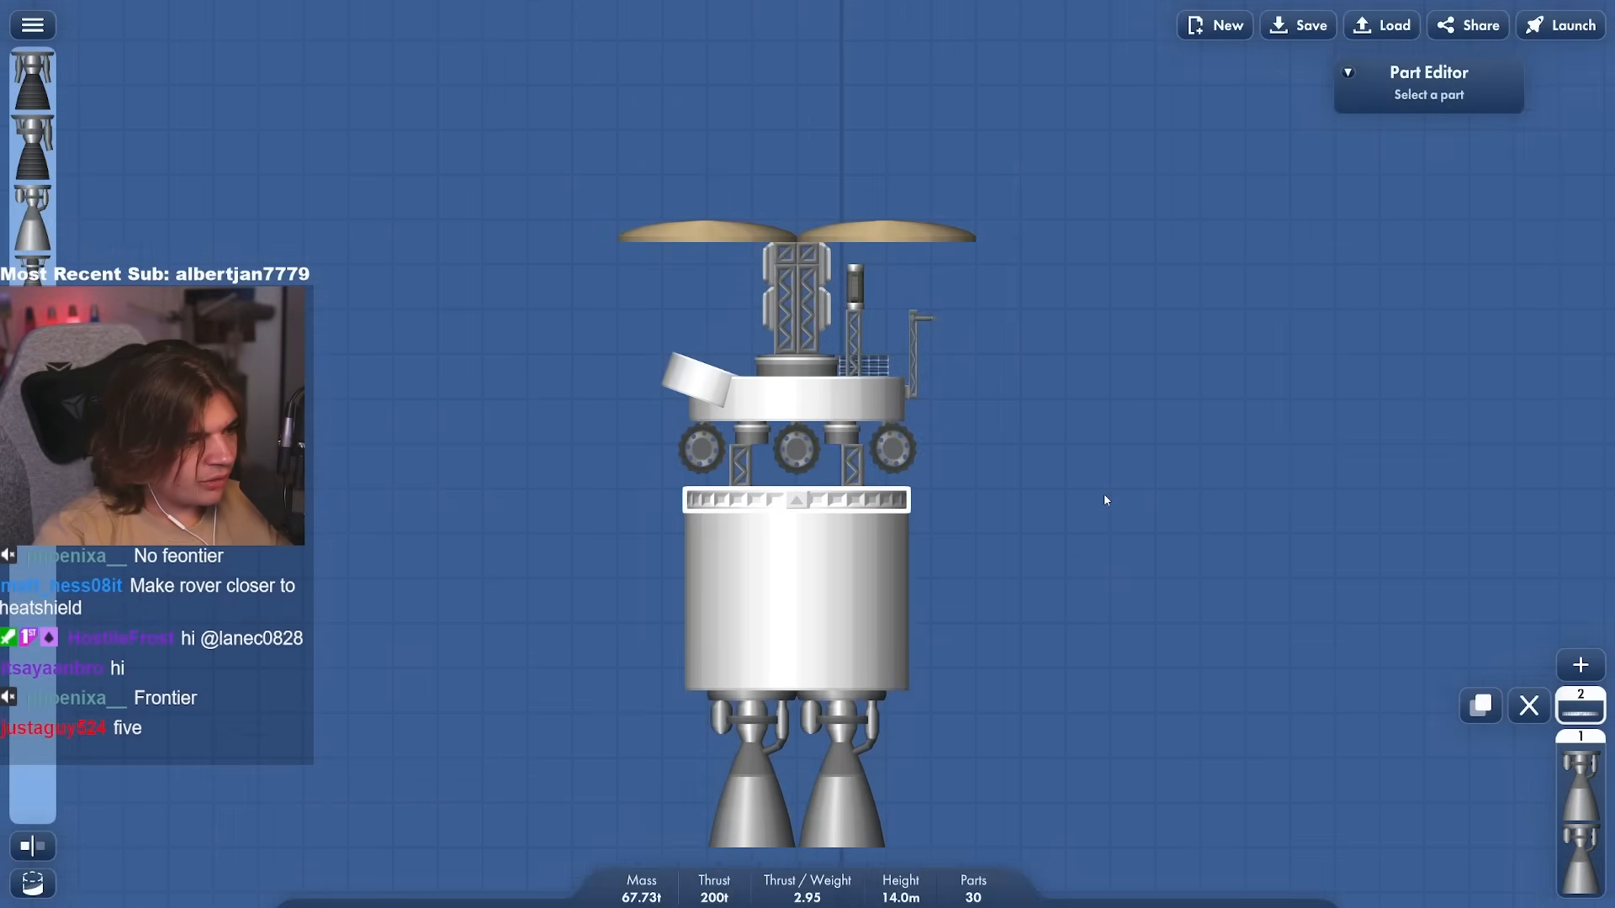
Run a launch test, then fill the tank with 3.66 t of liquid fuel (2.80 TWR)
{"action": "left_click", "coordinate": [1559, 25]}
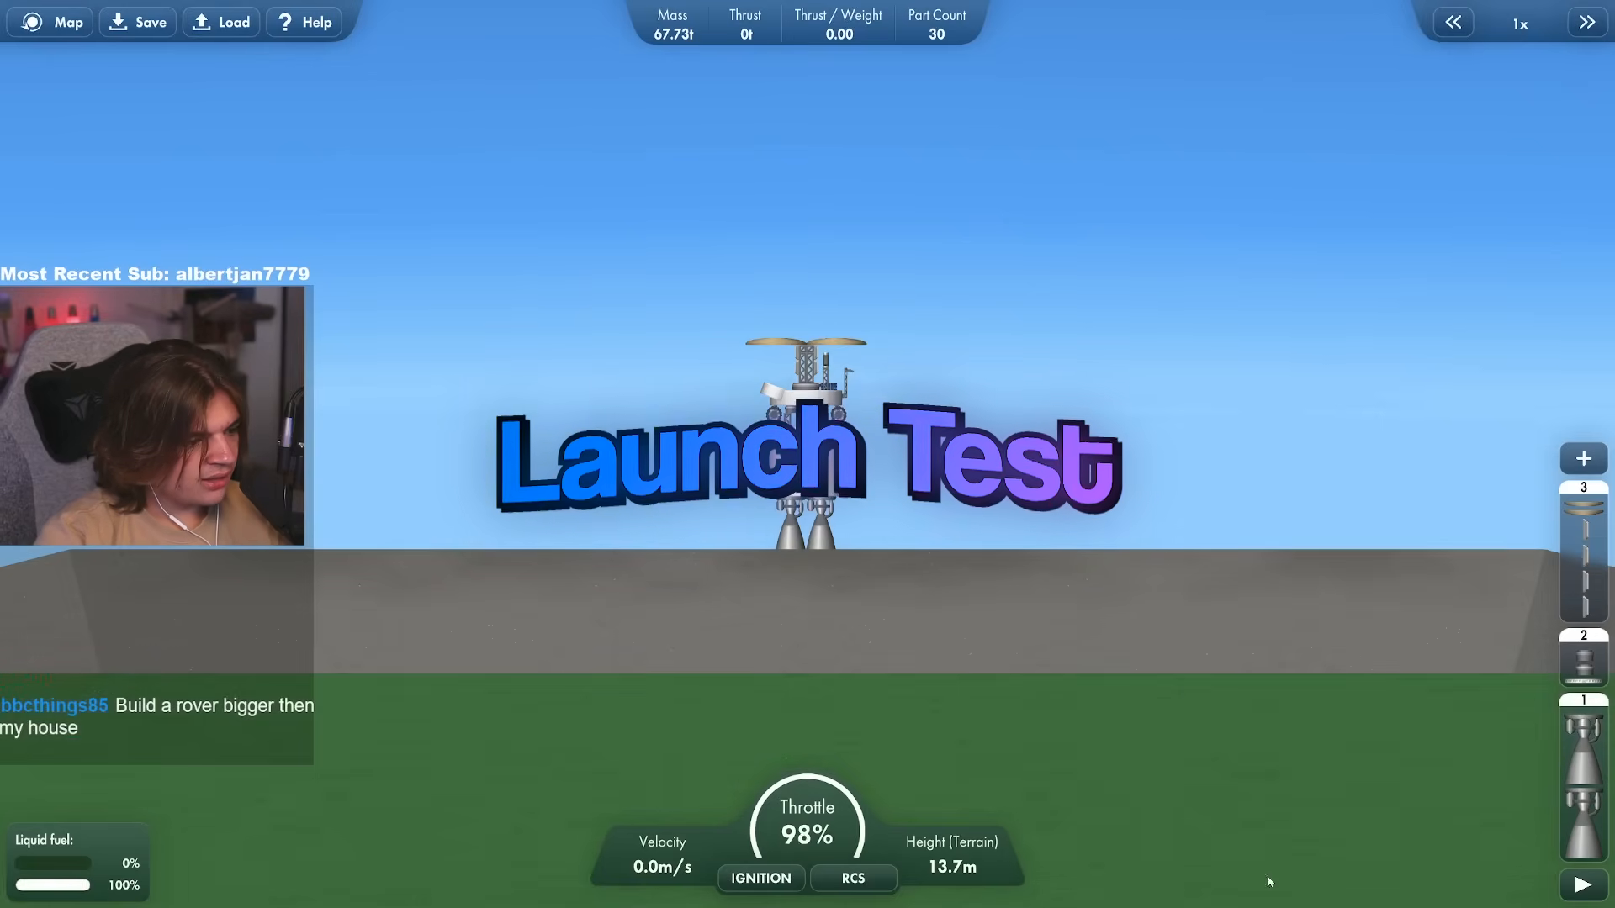
{"action": "left_click", "coordinate": [760, 878]}
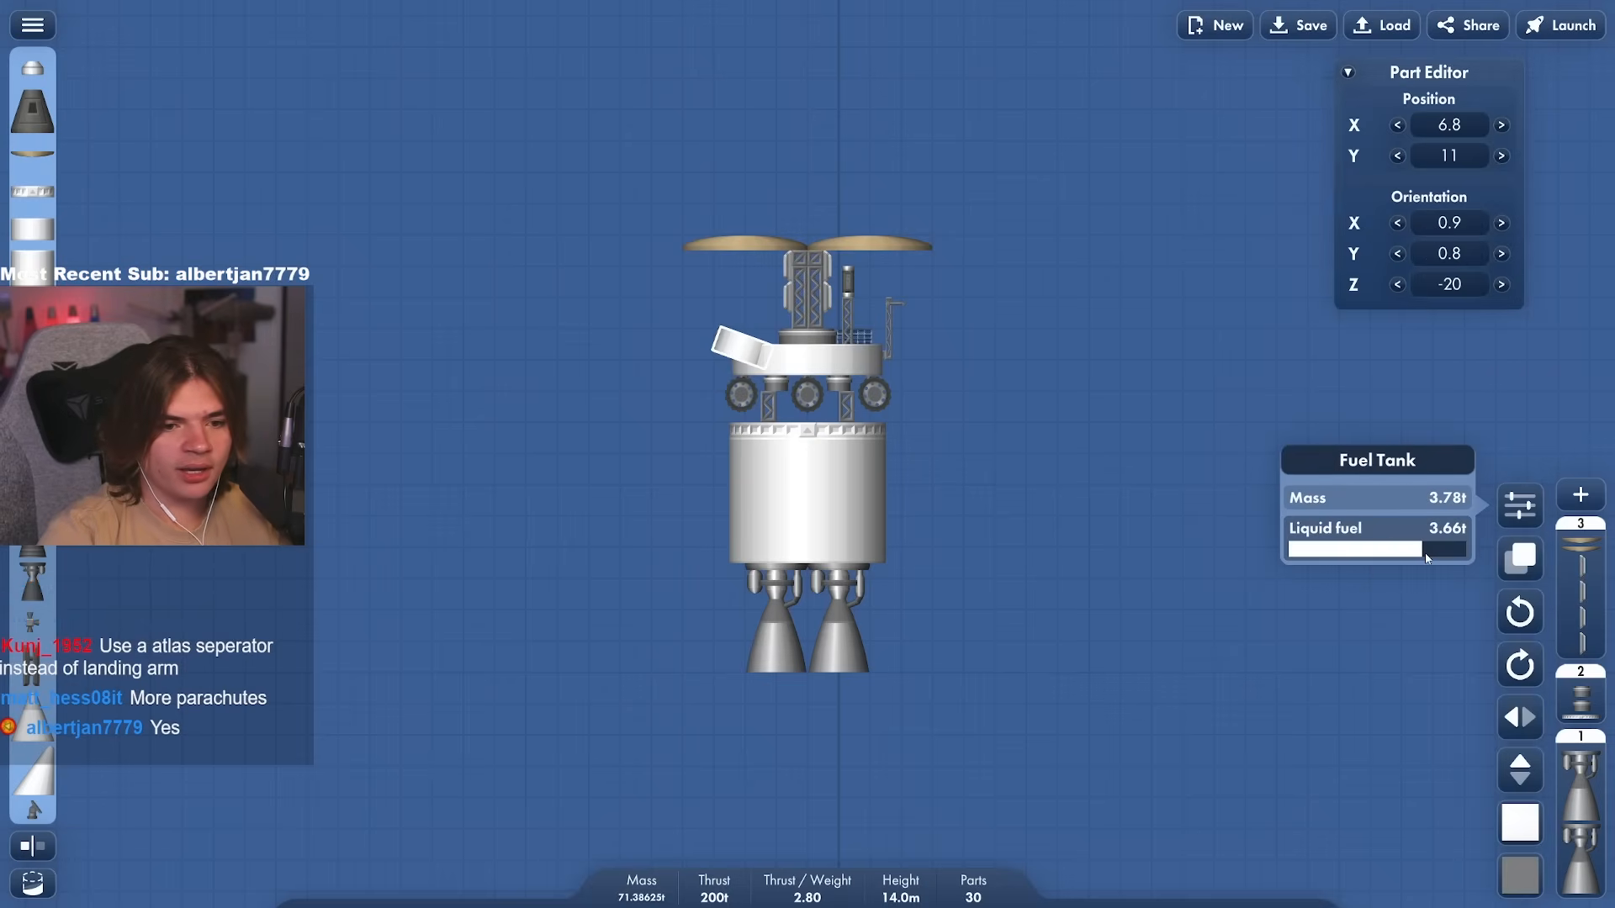
{"action": "left_click", "coordinate": [1559, 25]}
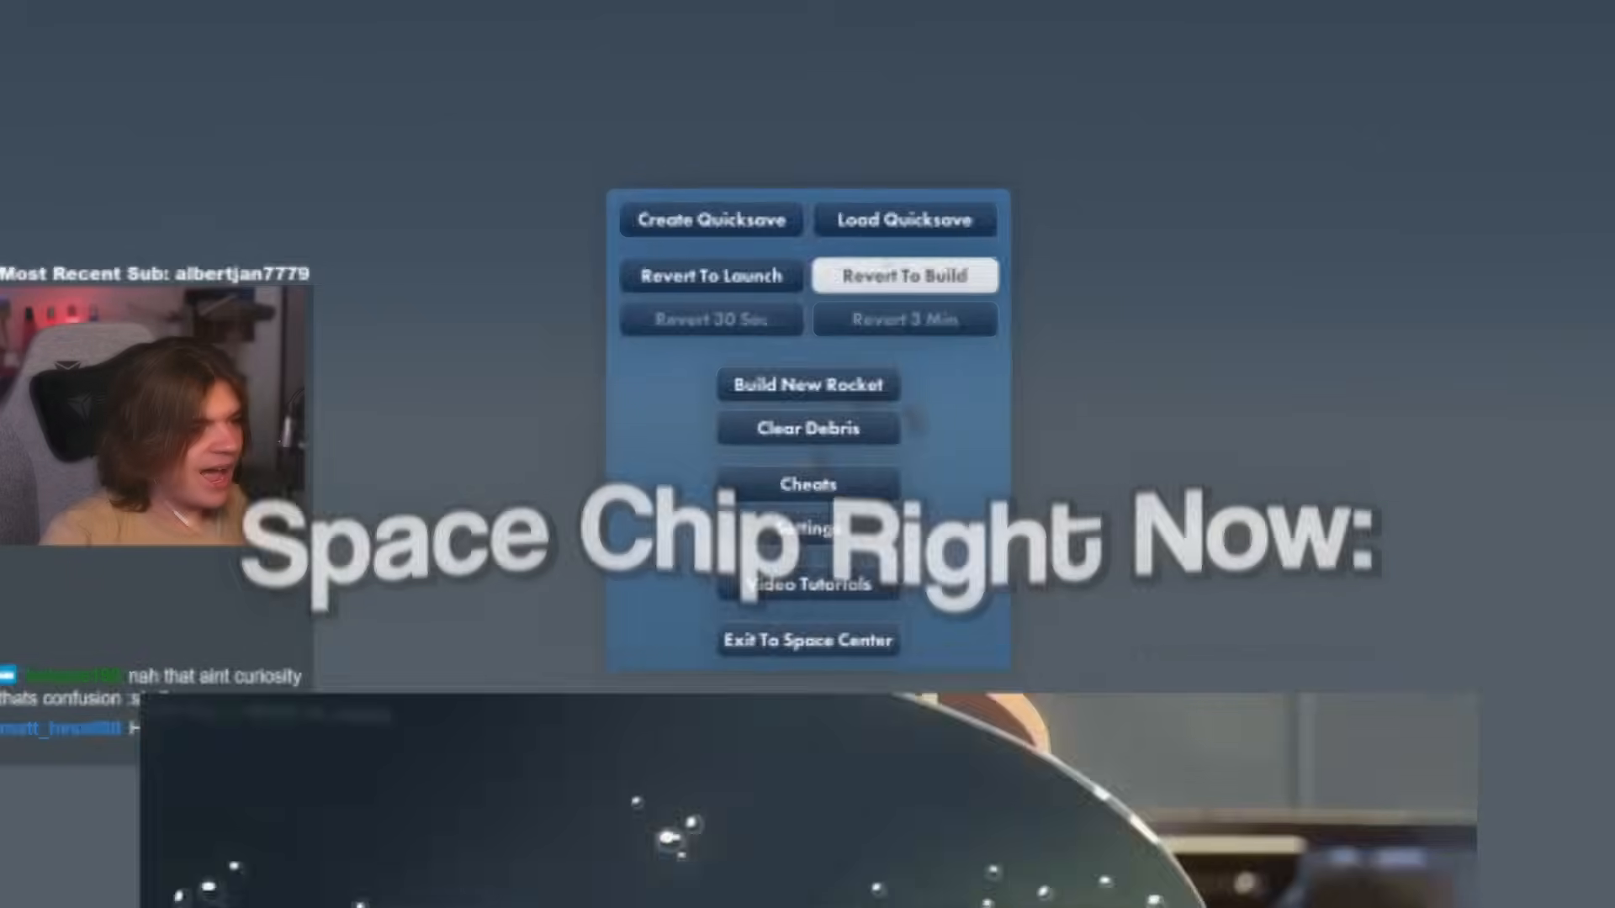
{"action": "left_click", "coordinate": [903, 275]}
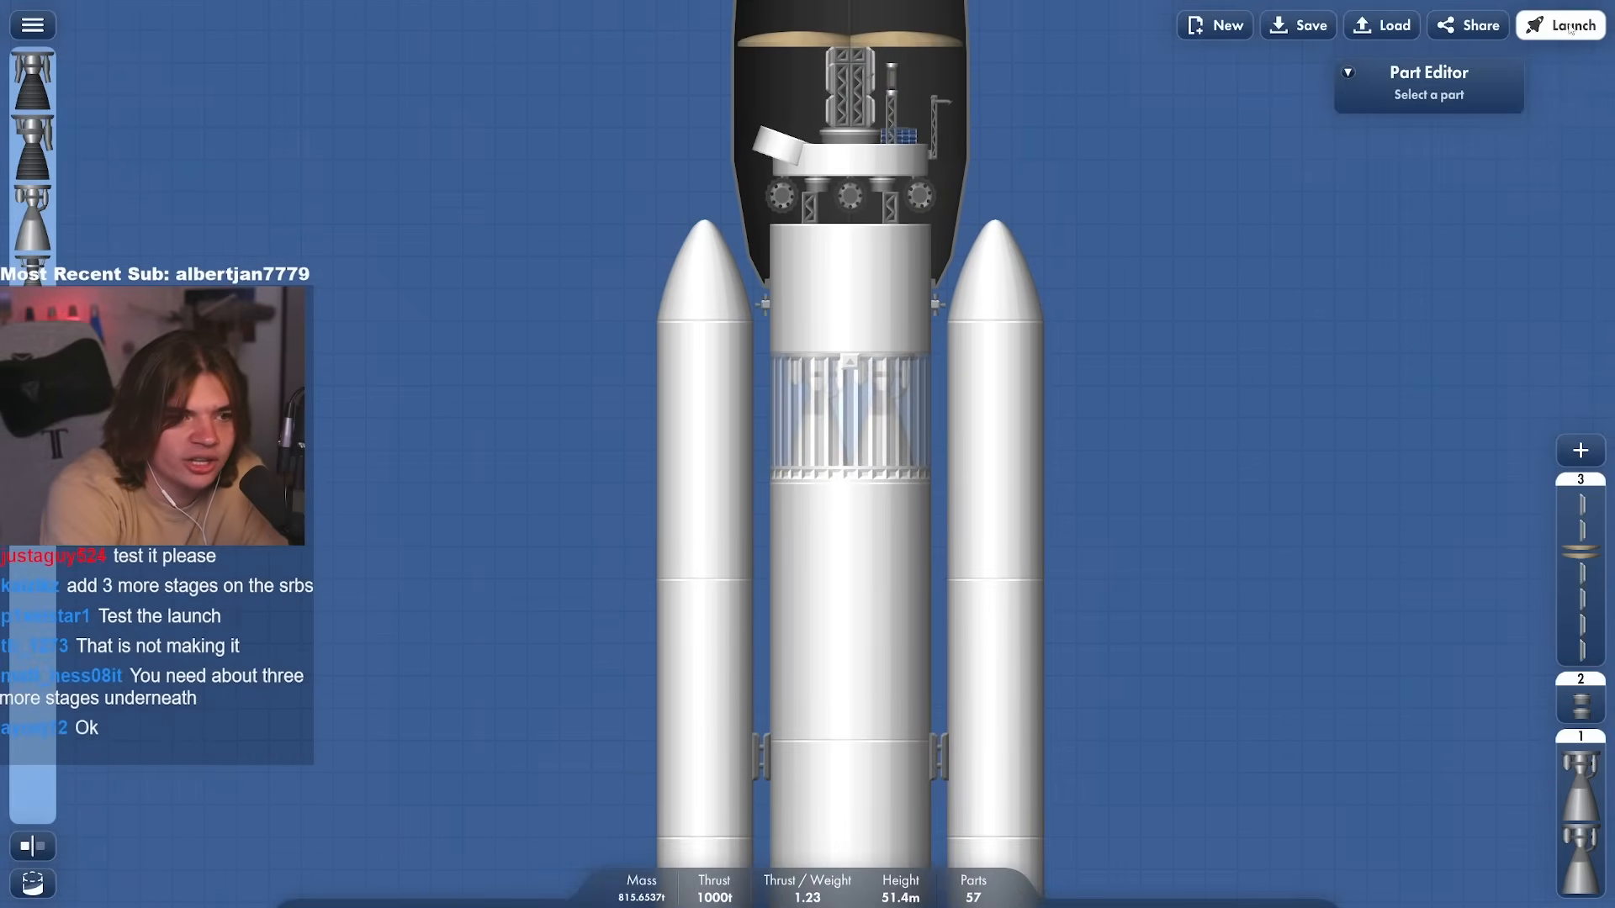
{"action": "left_click", "coordinate": [1558, 25]}
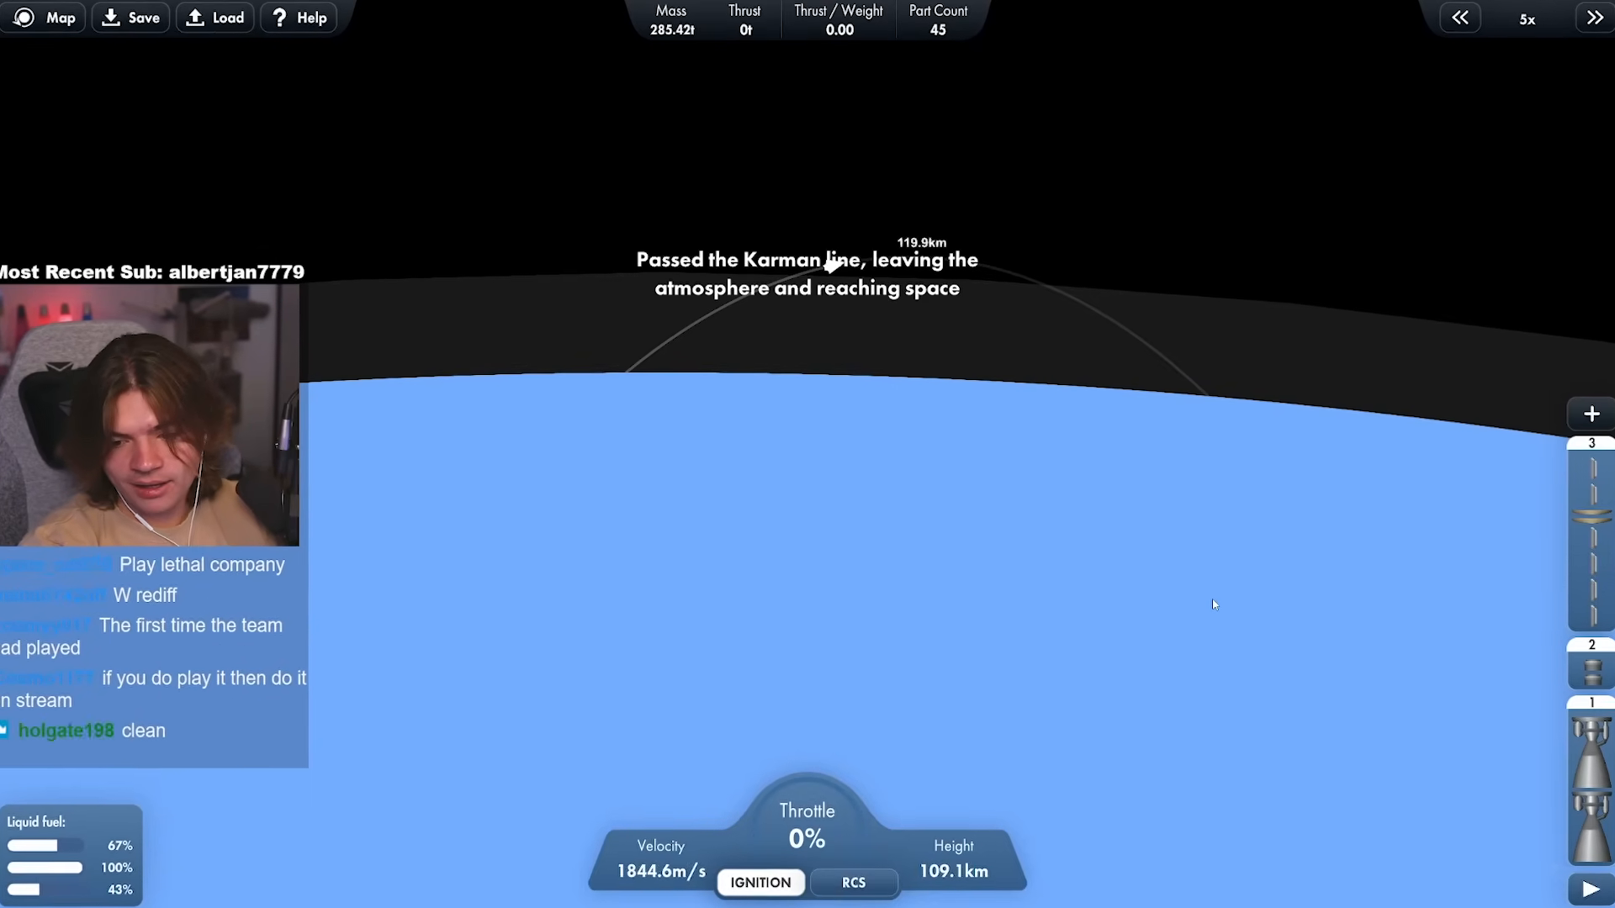
{"action": "left_click", "coordinate": [1459, 18]}
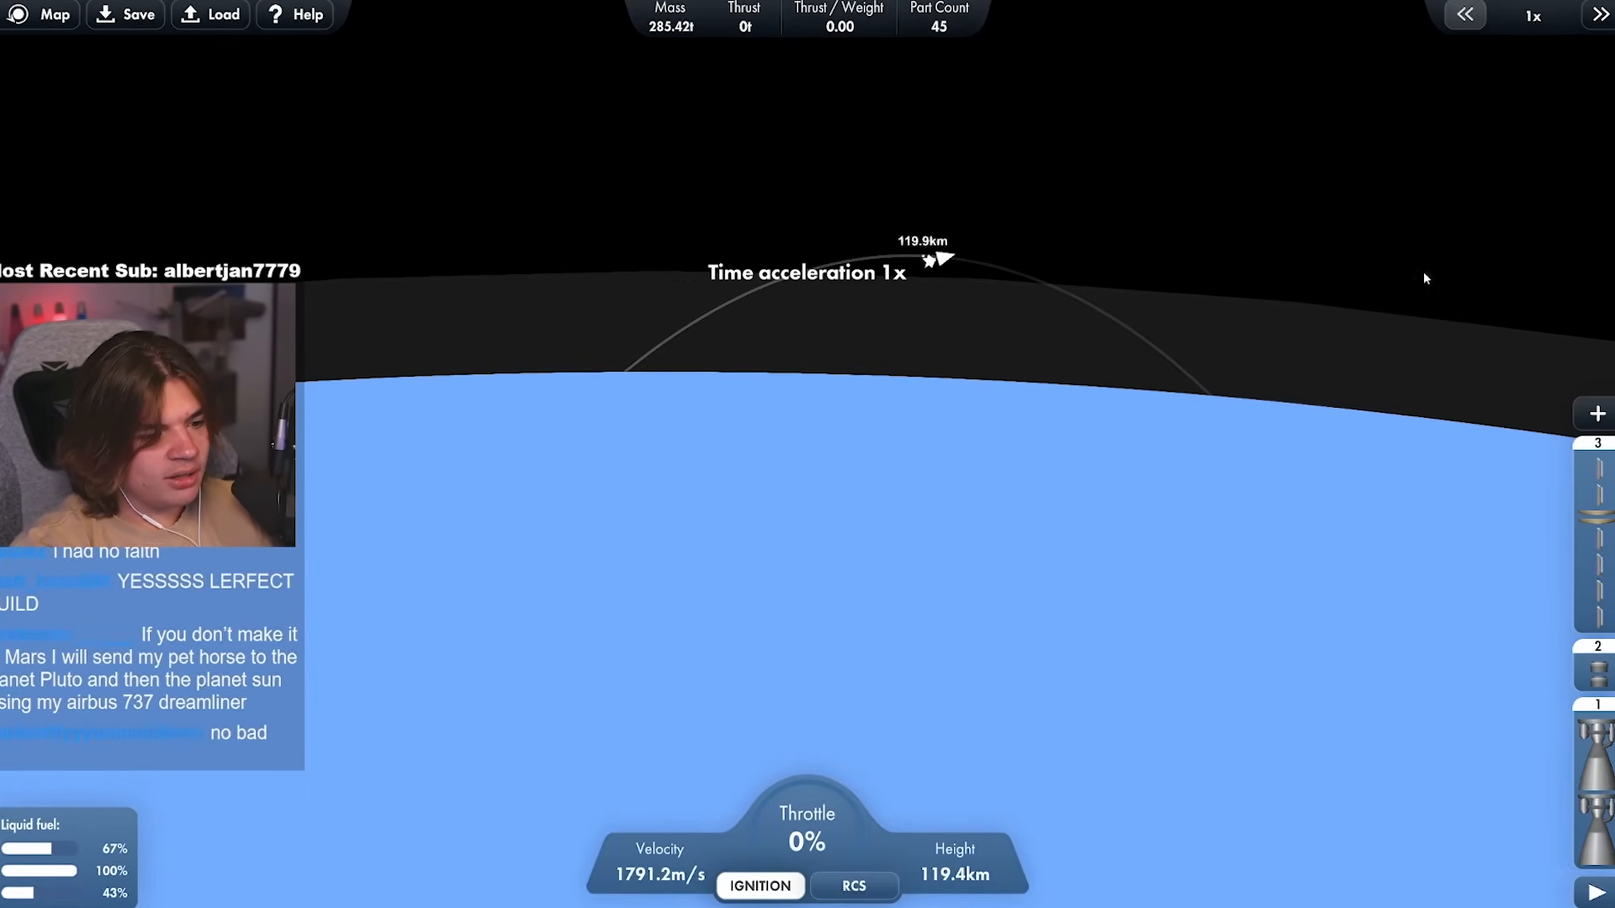
{"action": "scroll", "scroll_direction": "up", "scroll_amount": 3}
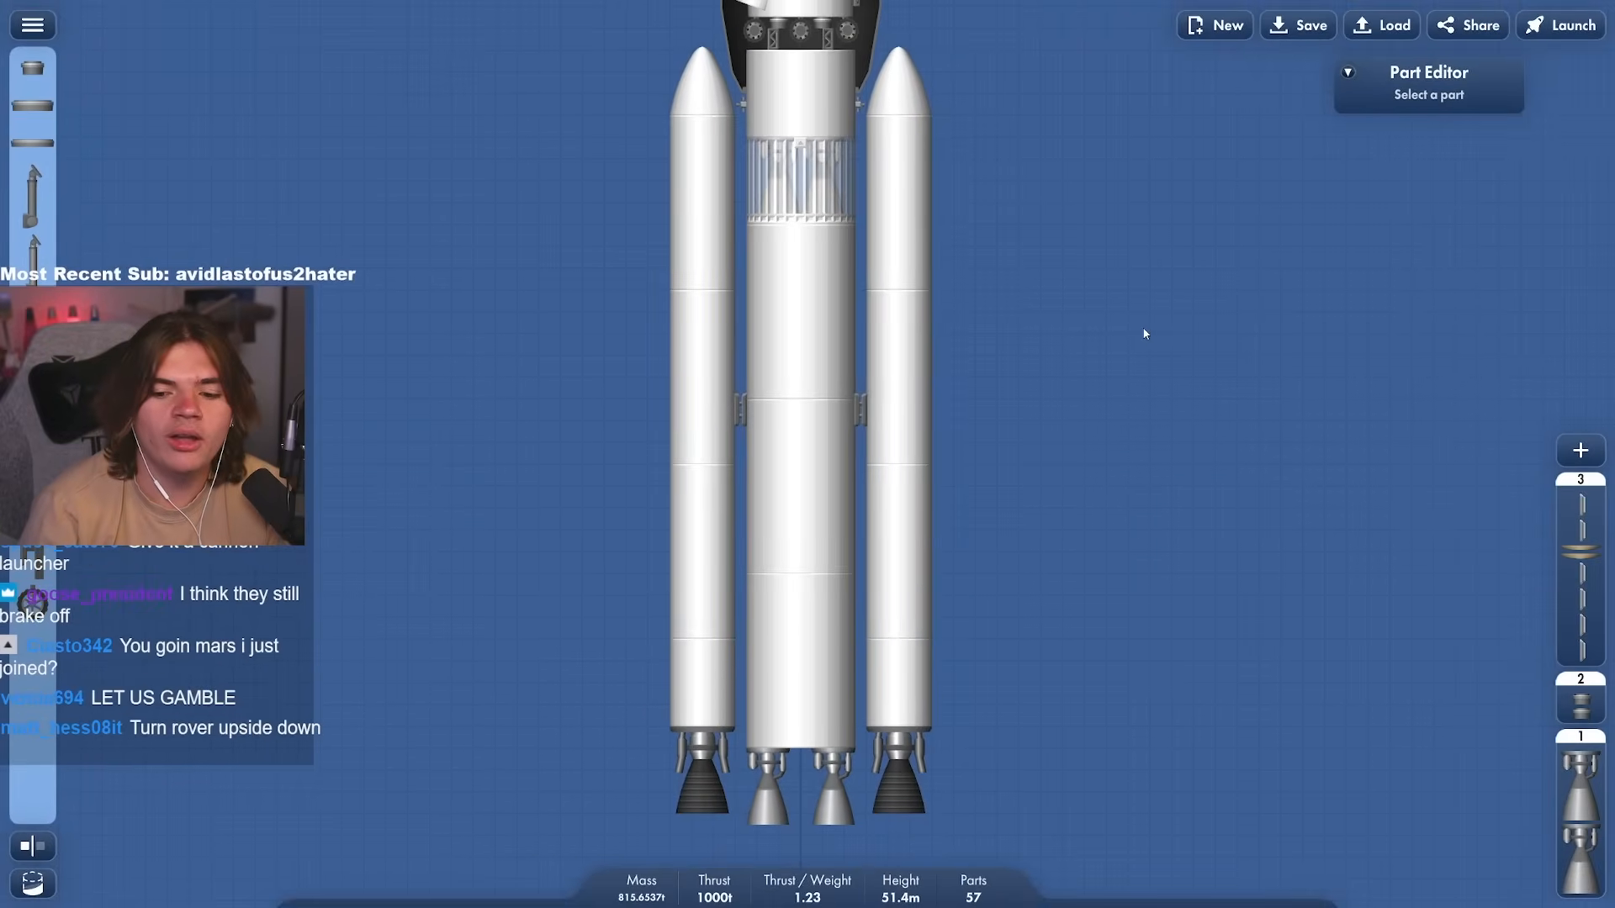
{"action": "mouse_move", "coordinate": [1239, 542]}
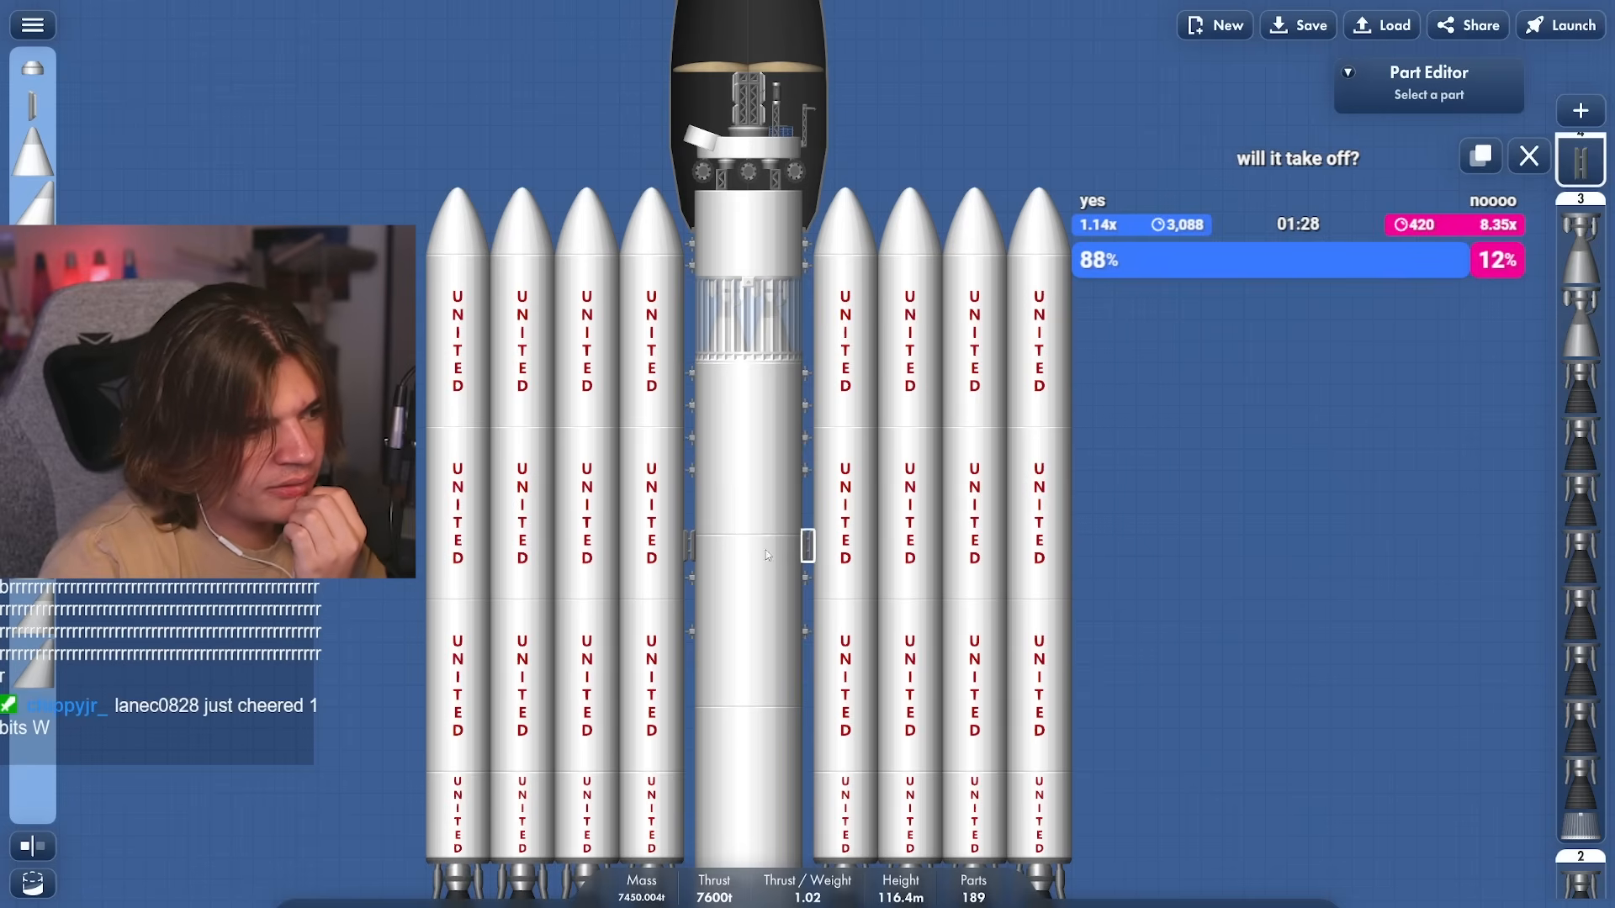
Launch the eight-booster rocket and ignite at 100% throttle for 6800 t thrust
{"action": "left_click", "coordinate": [747, 320]}
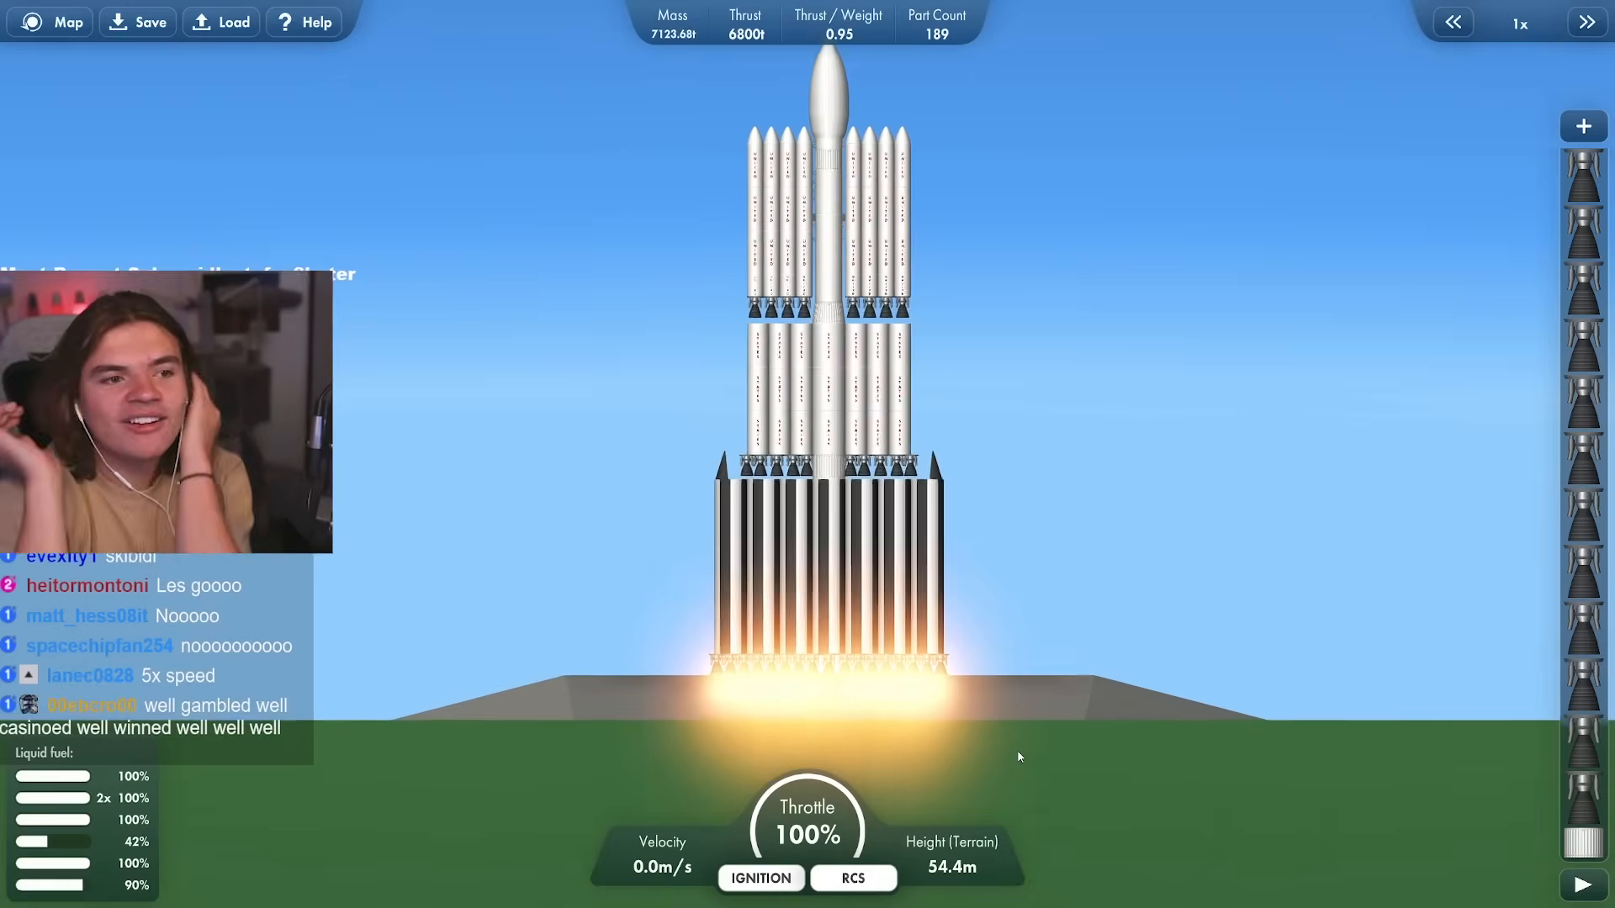
Time-warp the ascent to 5x, then exit the flight back to the builder
{"action": "left_click", "coordinate": [1587, 22]}
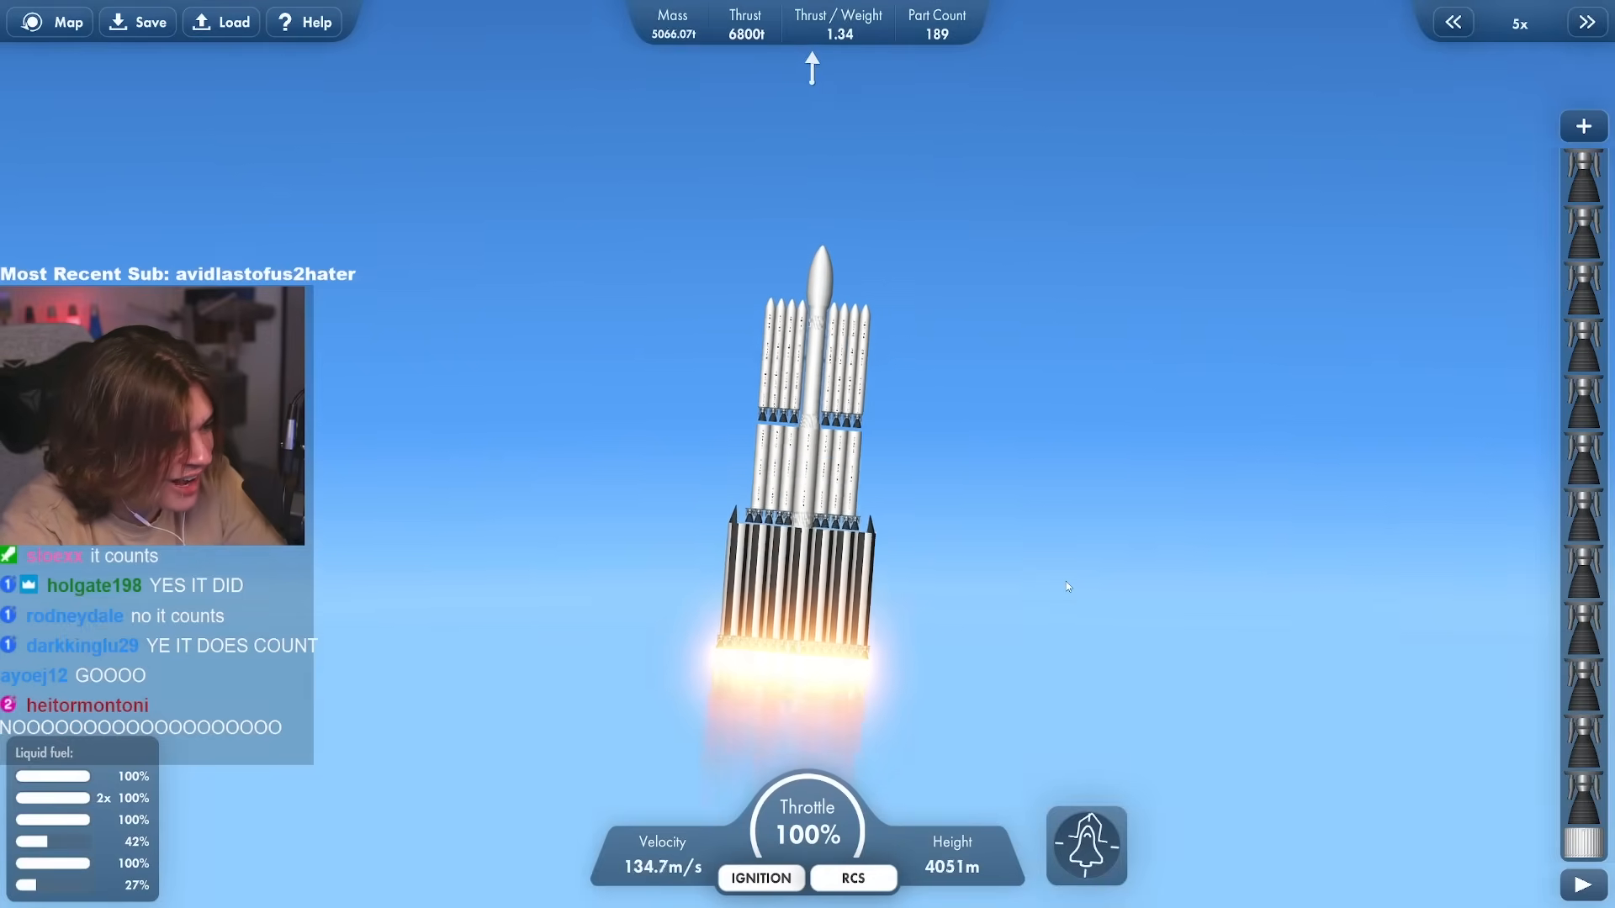
{"action": "key", "text": "Escape"}
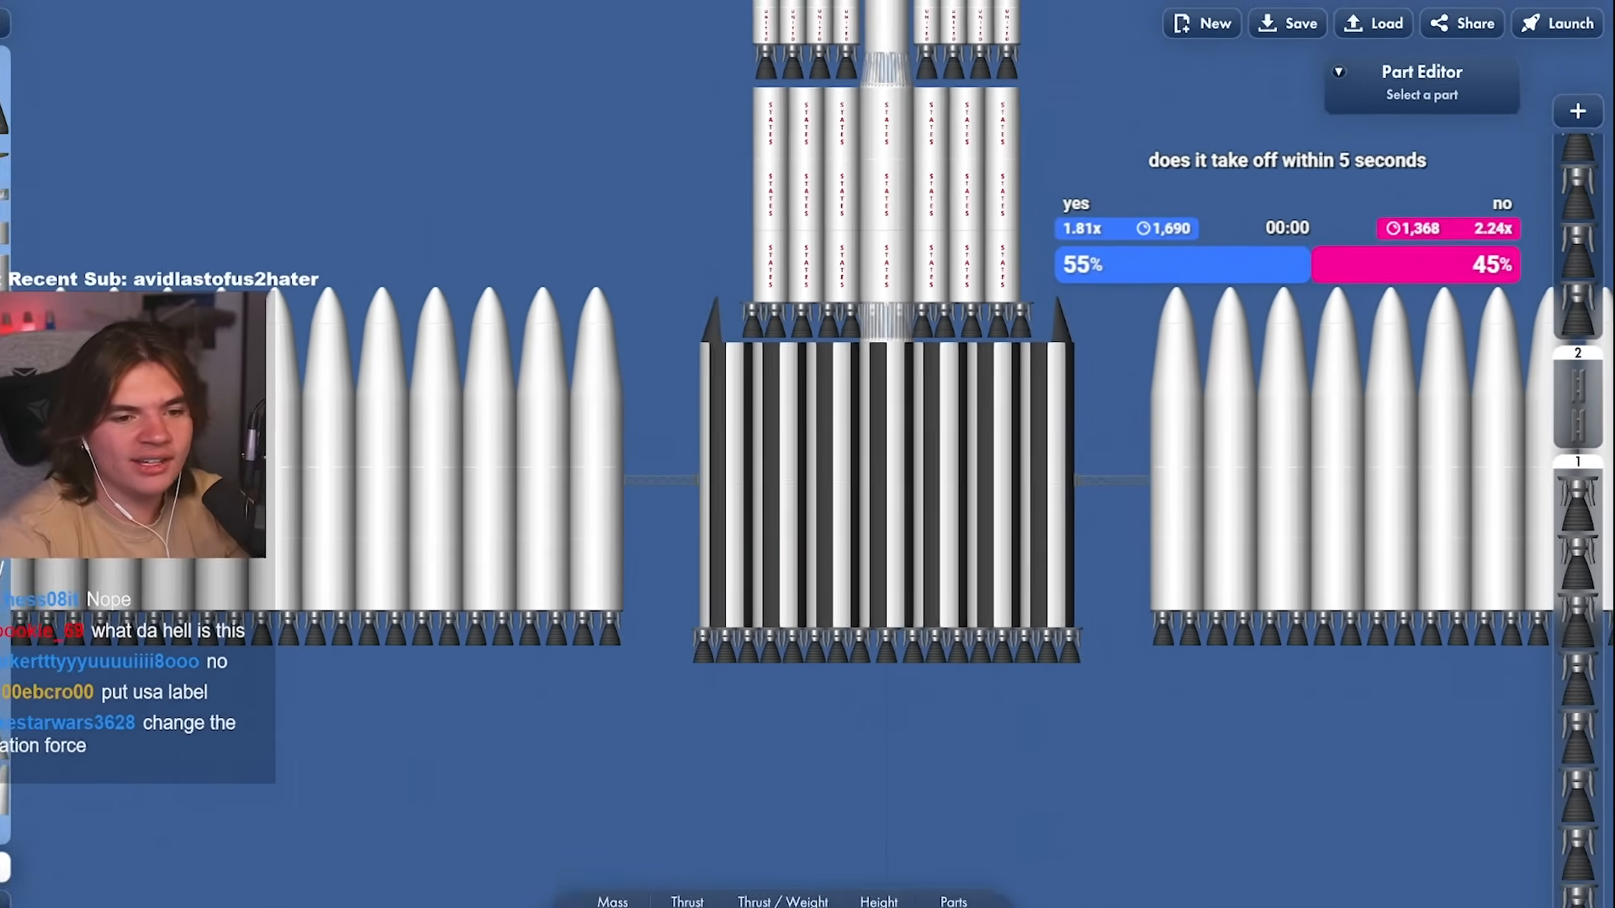
Launch the 389-part rocket past the Karman line, jettisoning spent stages down to 94 parts
{"action": "left_click", "coordinate": [1556, 22]}
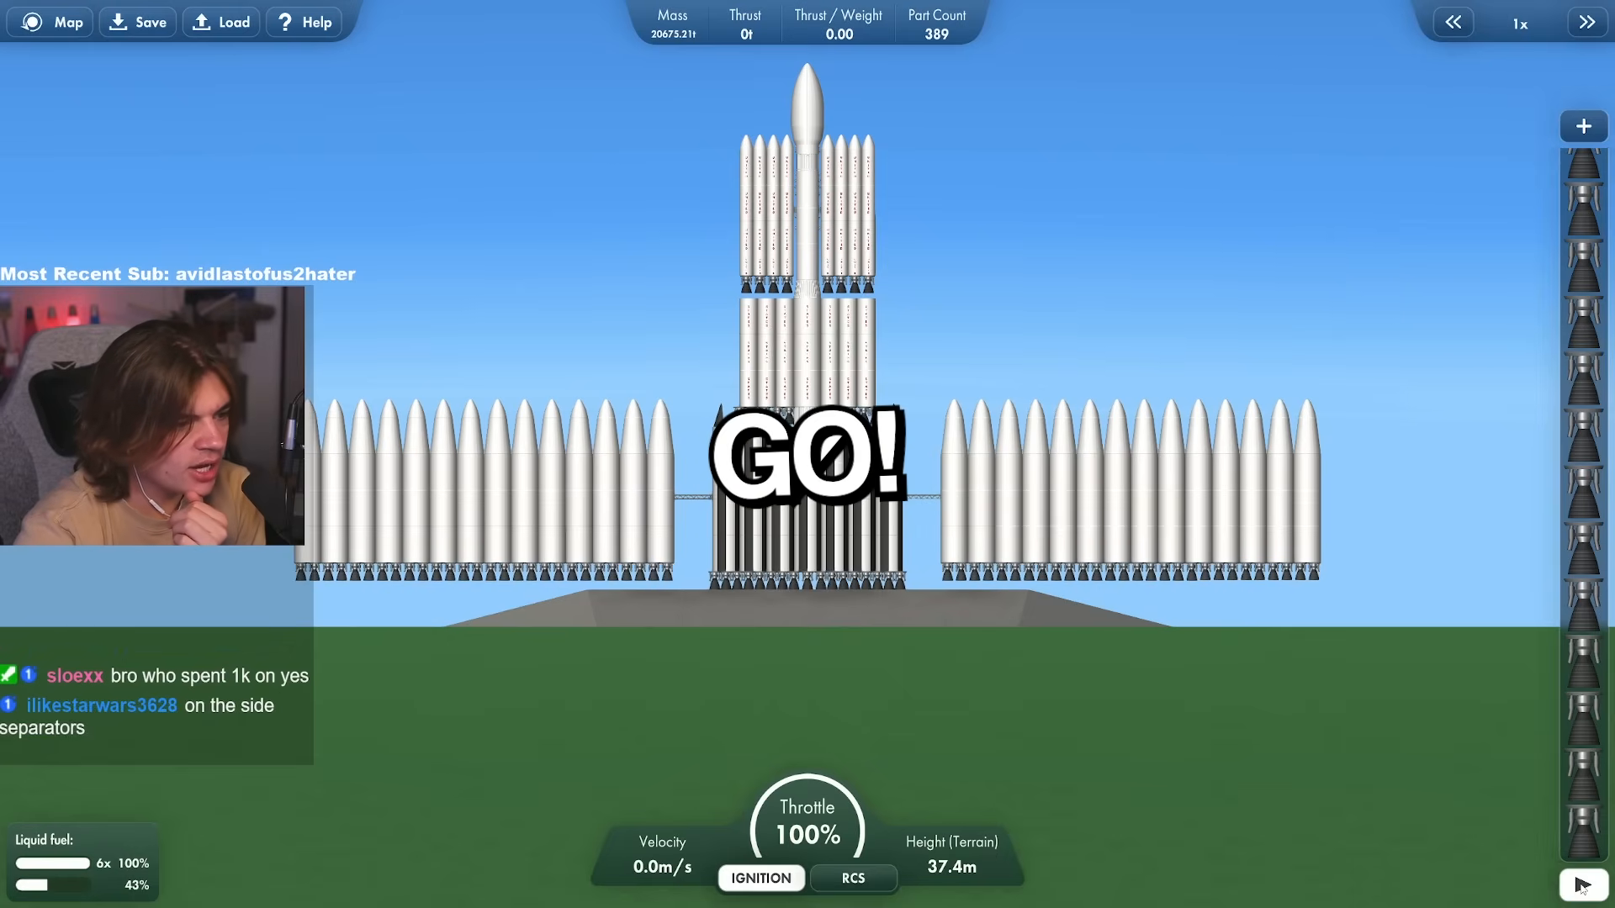
{"action": "left_click", "coordinate": [760, 878]}
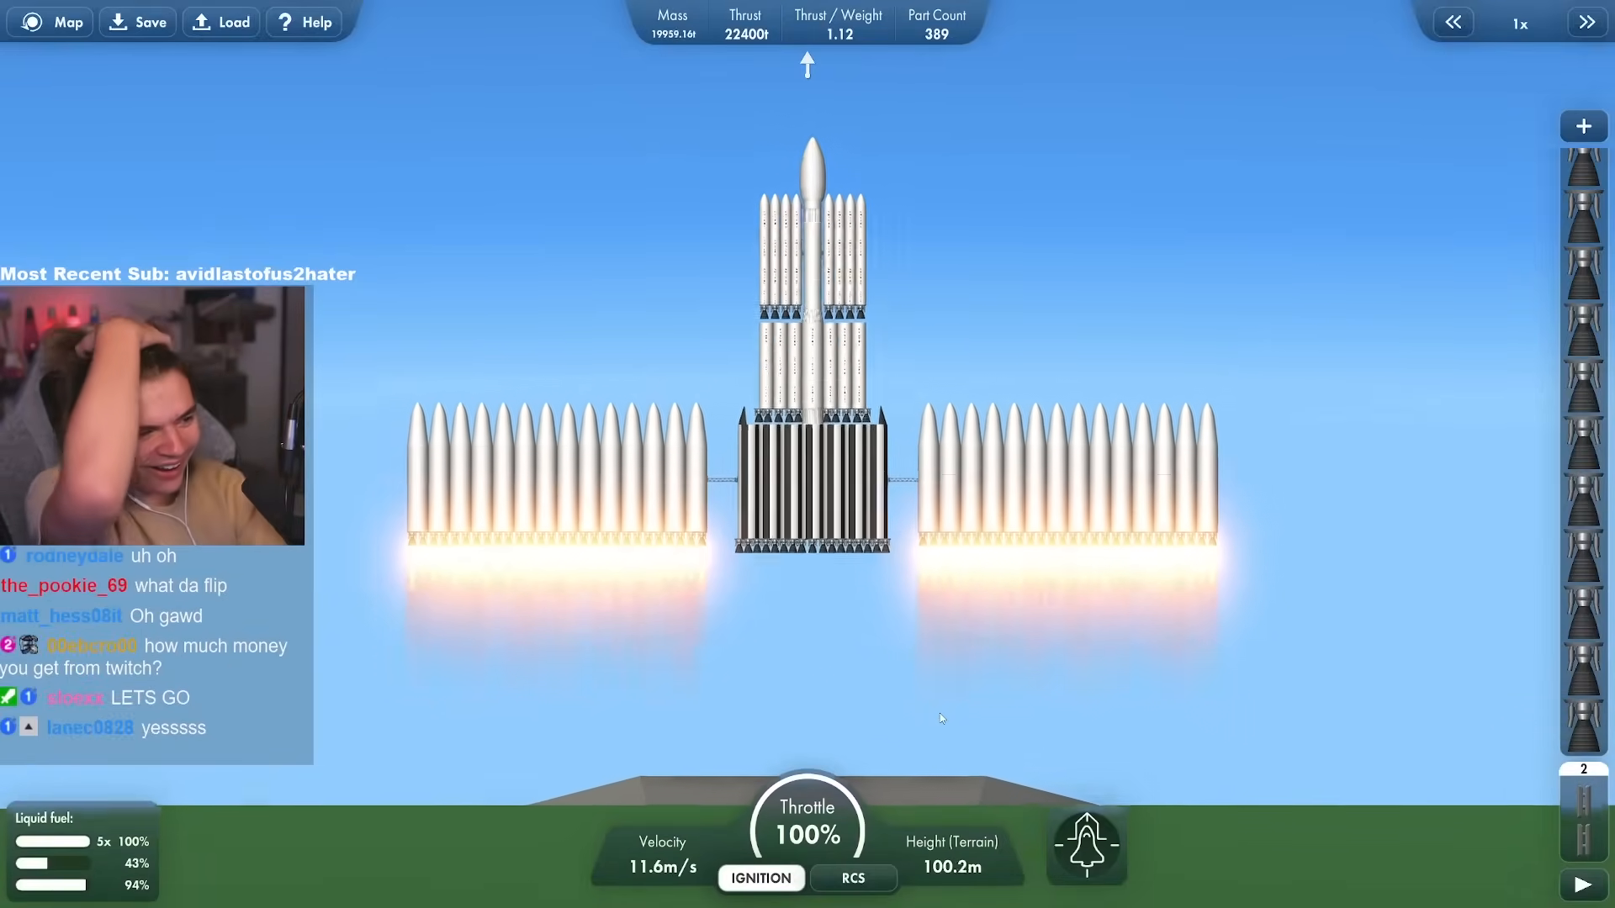
{"action": "left_click", "coordinate": [1581, 22]}
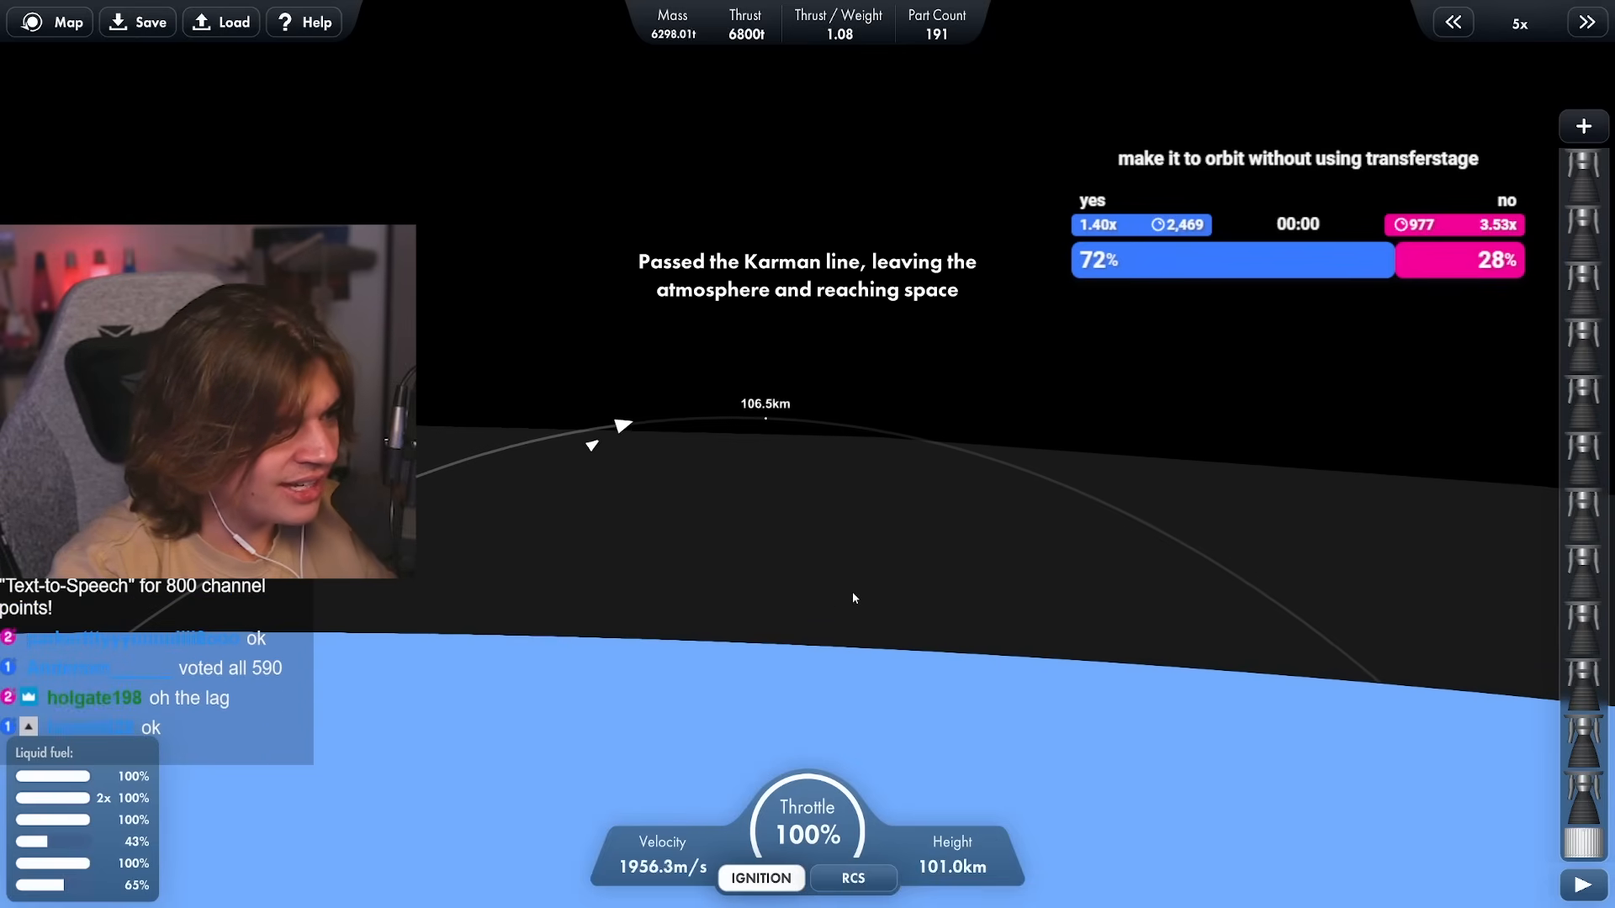
{"action": "left_click", "coordinate": [1453, 22]}
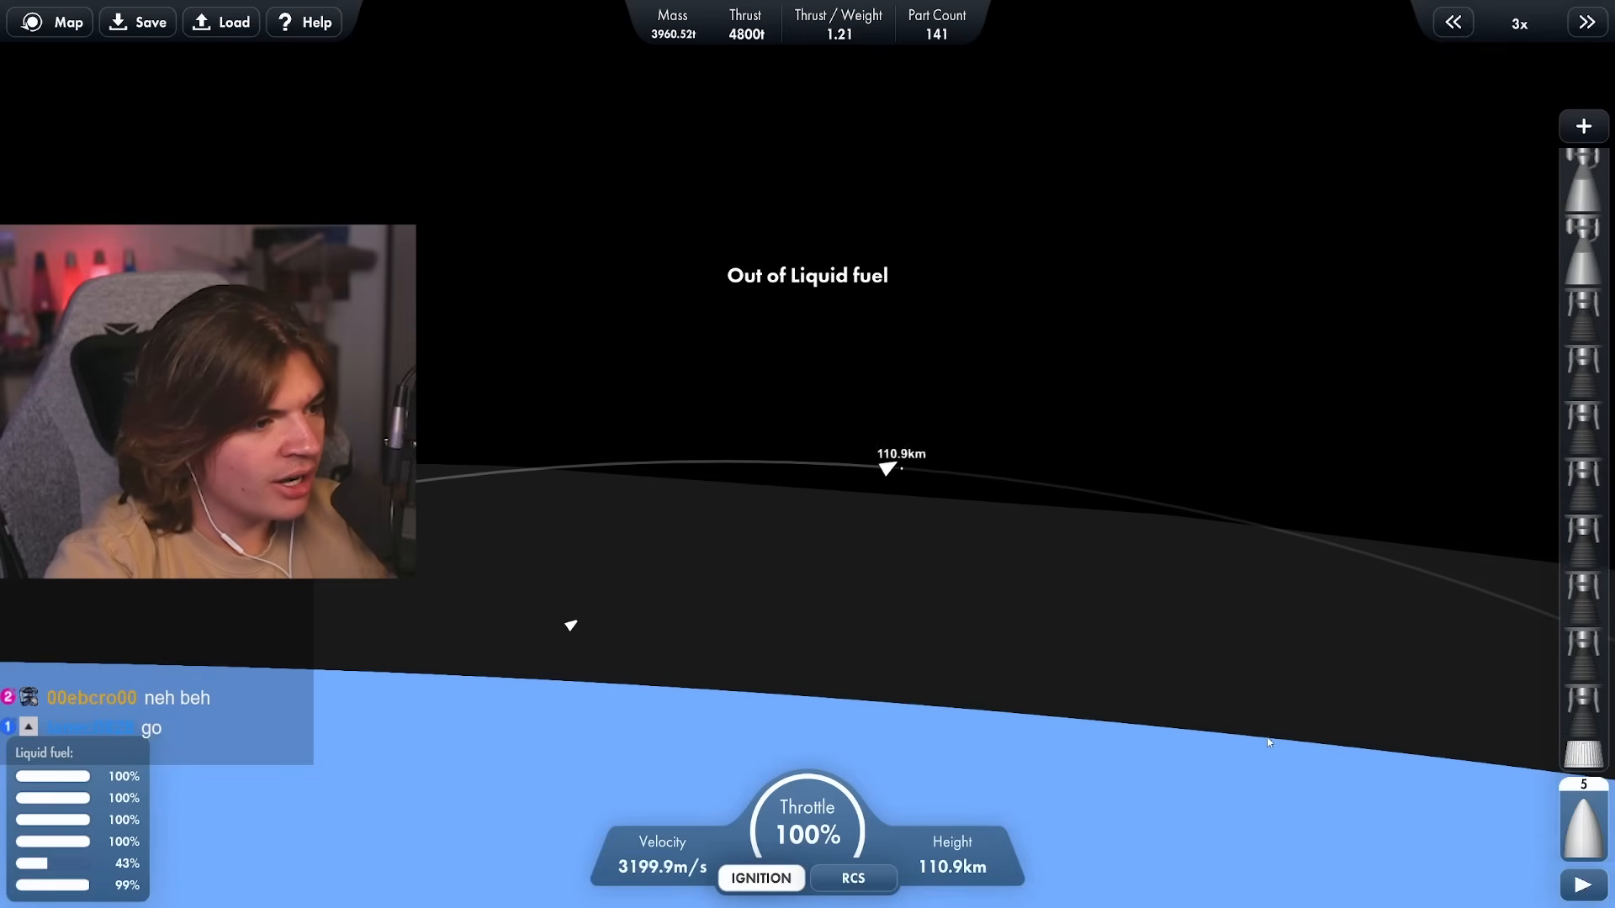
{"action": "left_click", "coordinate": [1586, 22]}
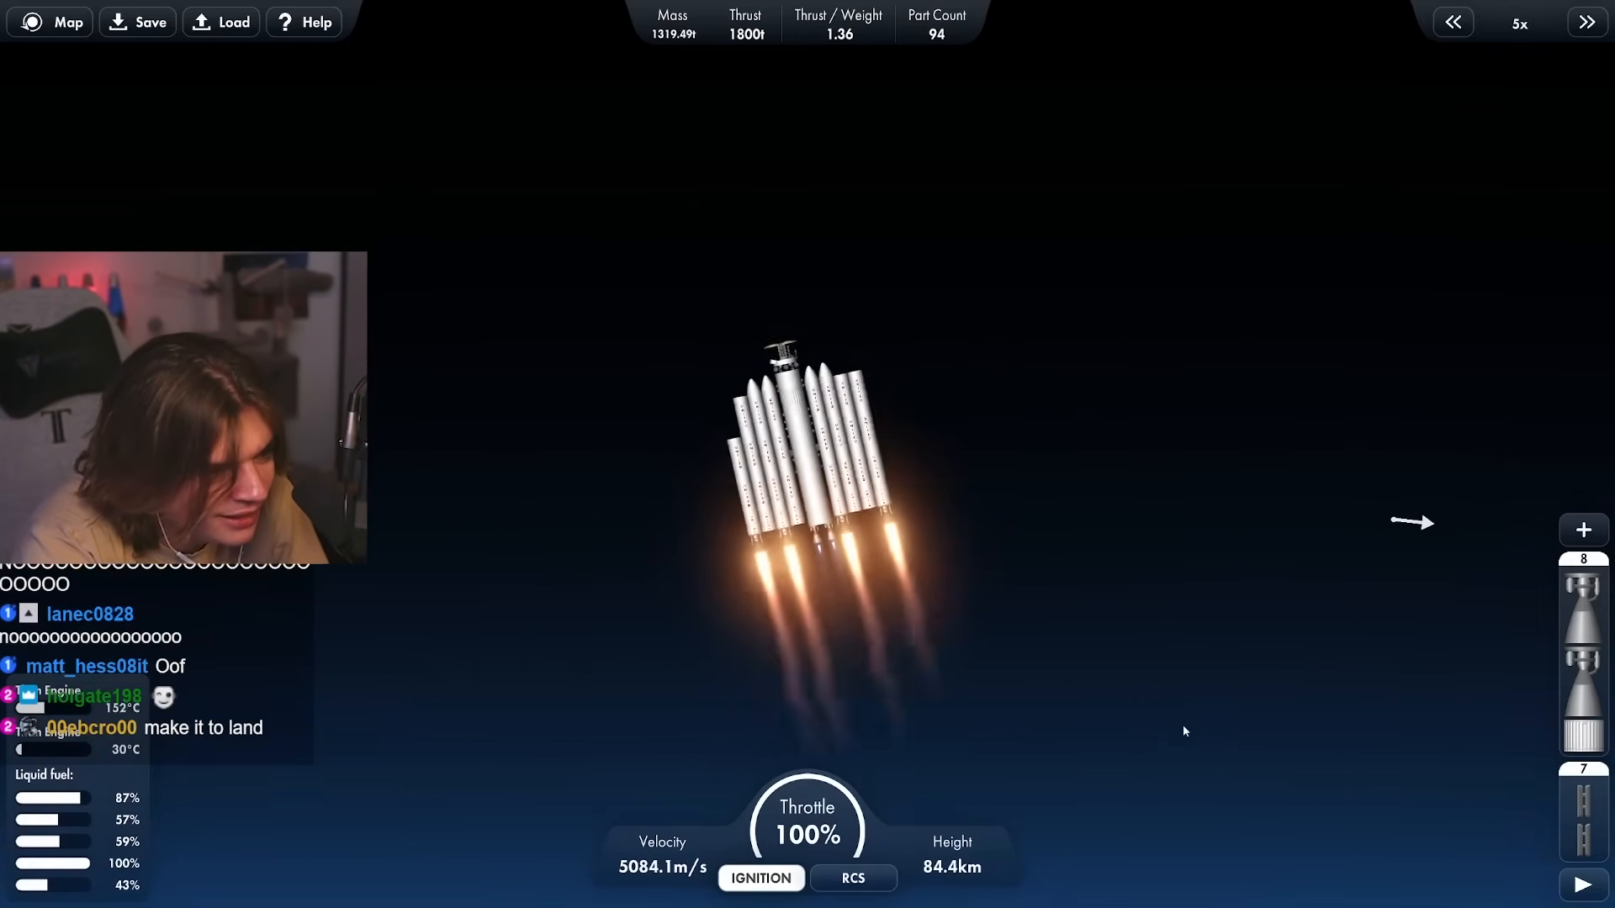
Revert the failing flight to the build from the pause menu, confirming the warning
{"action": "key", "text": "Escape"}
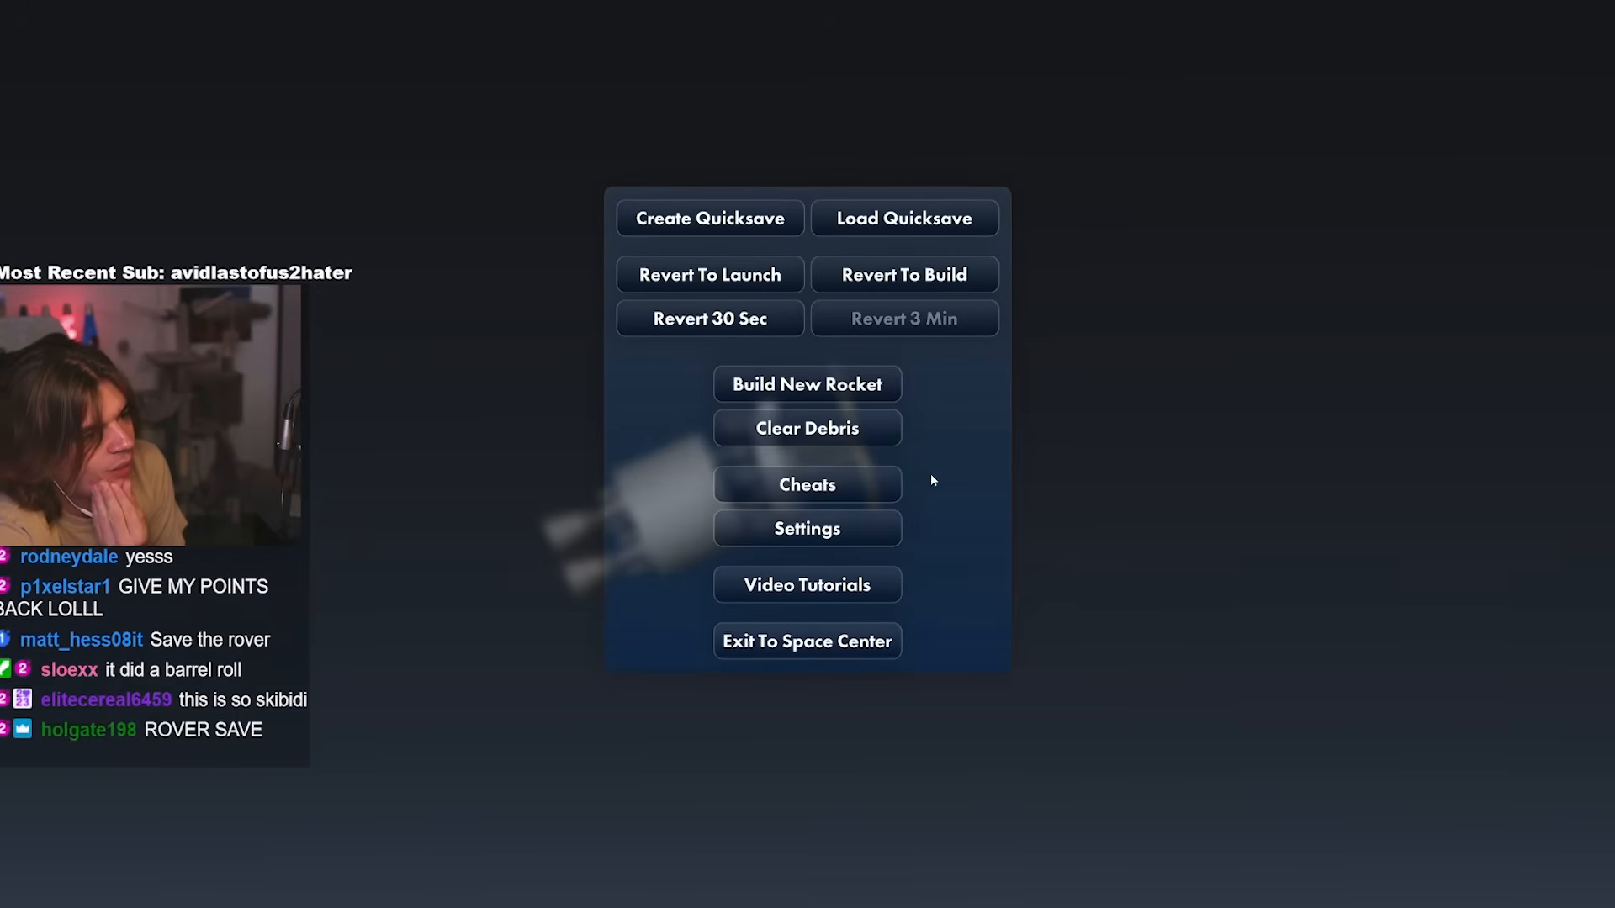
{"action": "left_click", "coordinate": [903, 274]}
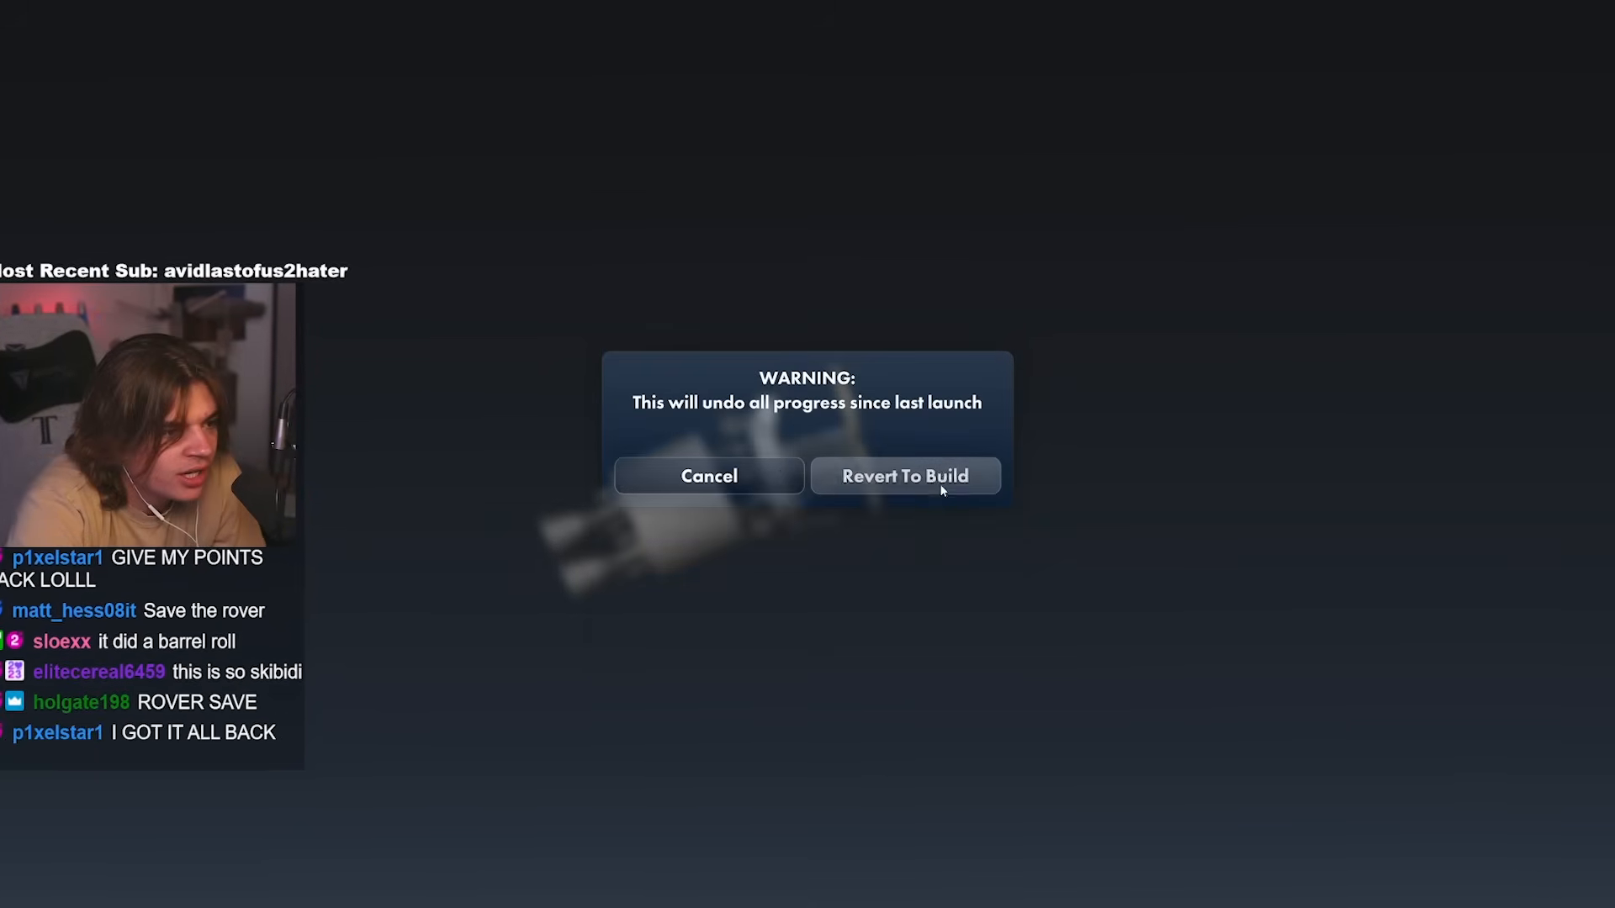
{"action": "left_click", "coordinate": [904, 476]}
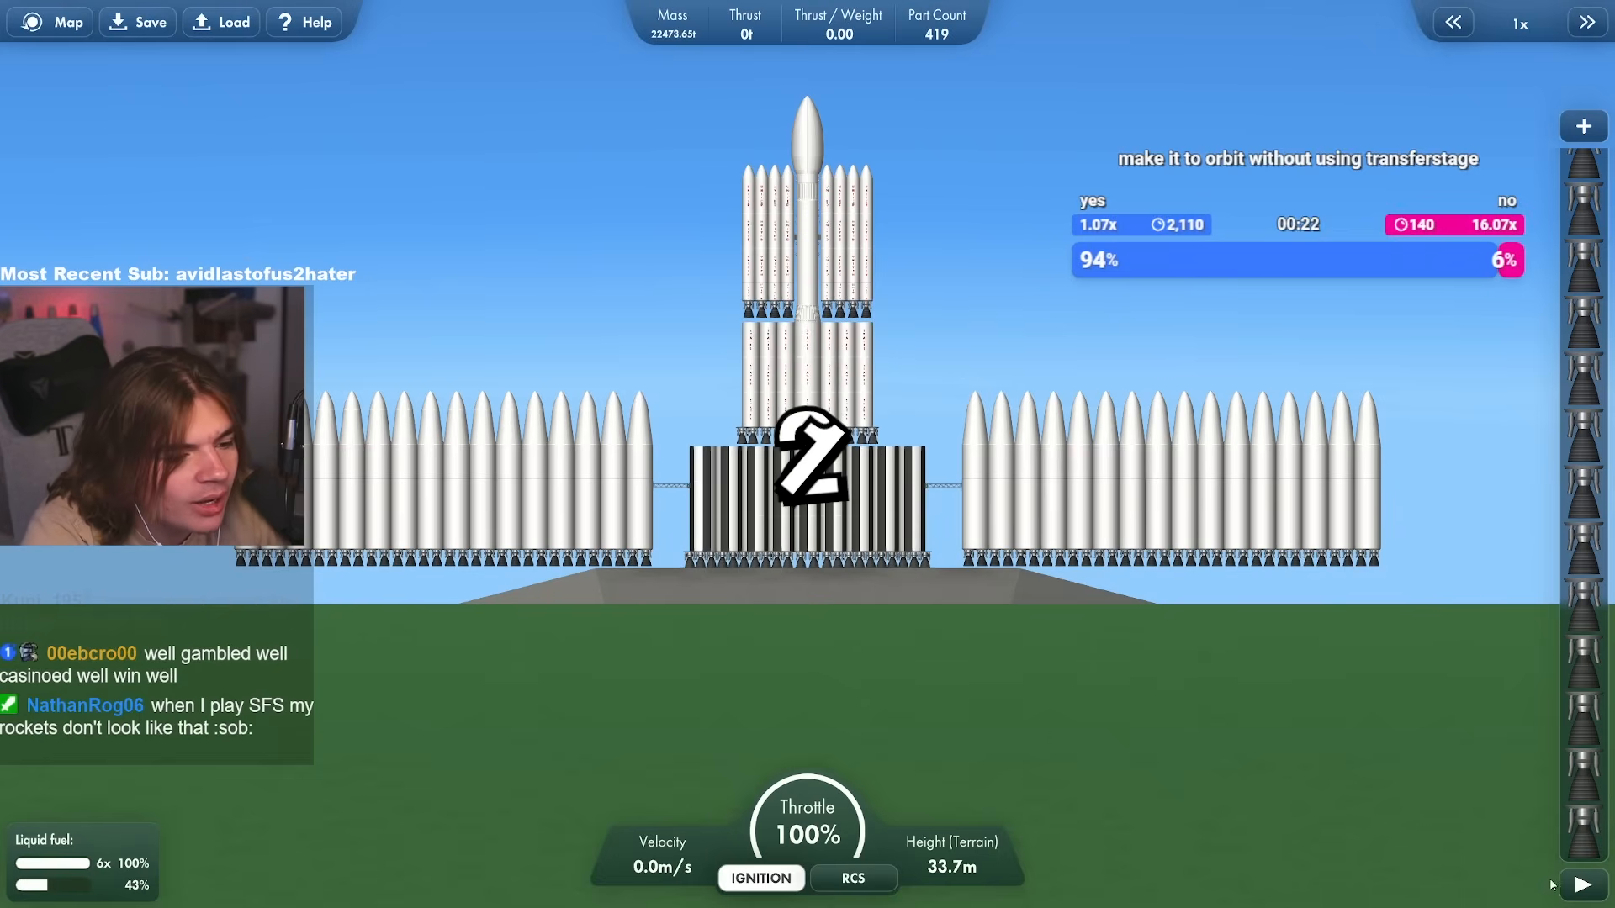
Ignite the rebuilt booster and climb to about 379 km above Earth
{"action": "left_click", "coordinate": [760, 878]}
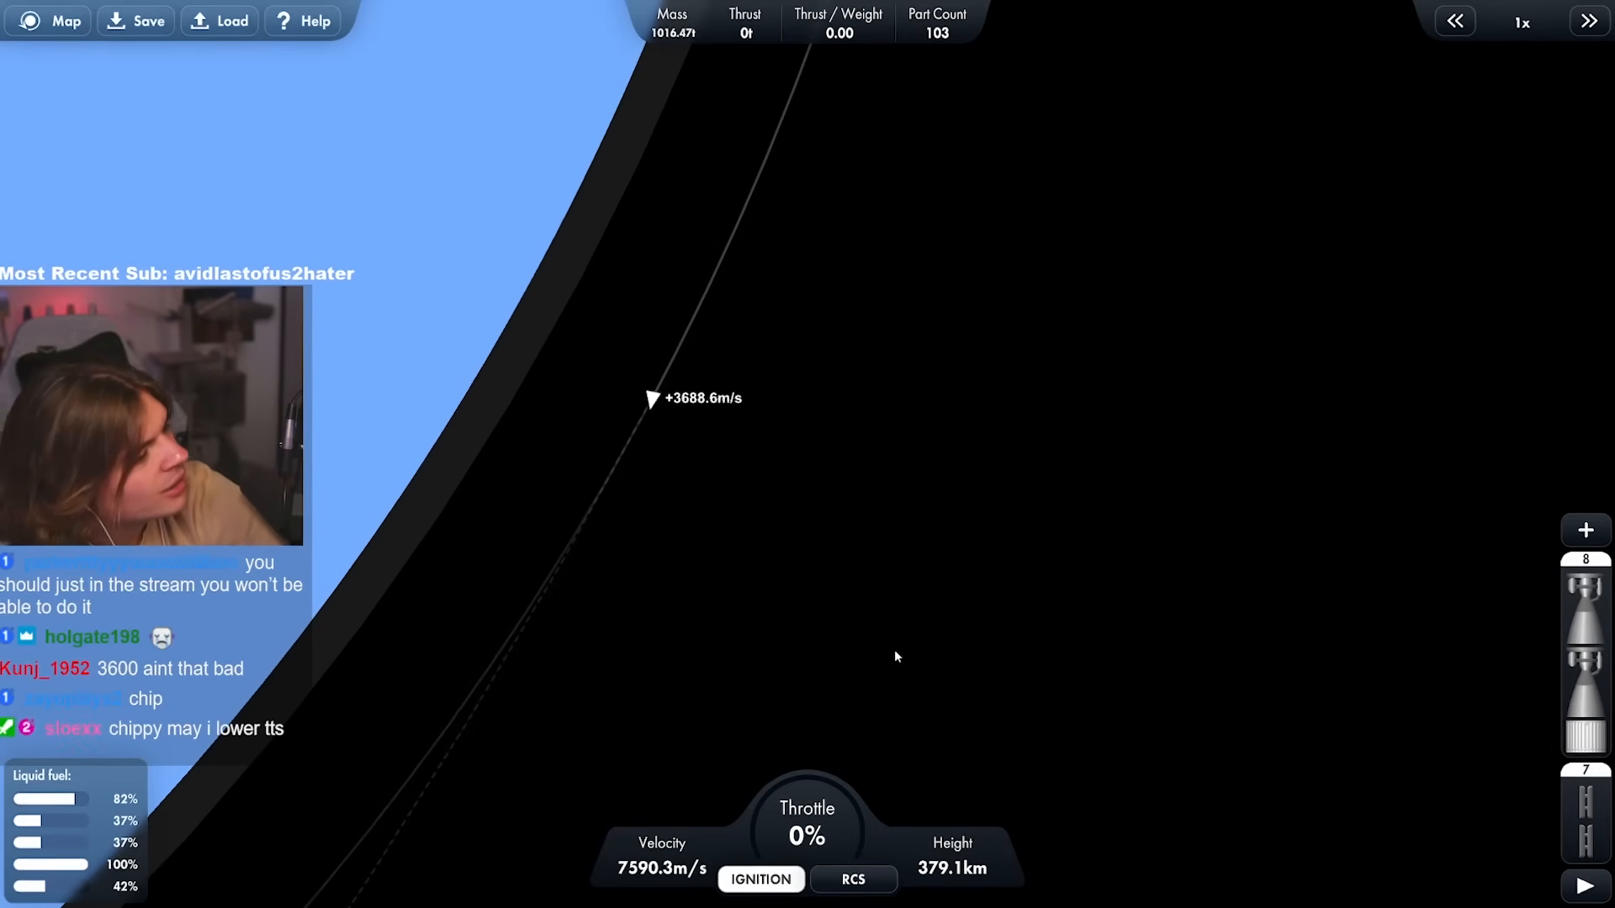
Use the top-right time control while coasting to Mars, passing near Phobos and Deimos
{"action": "left_click", "coordinate": [1588, 21]}
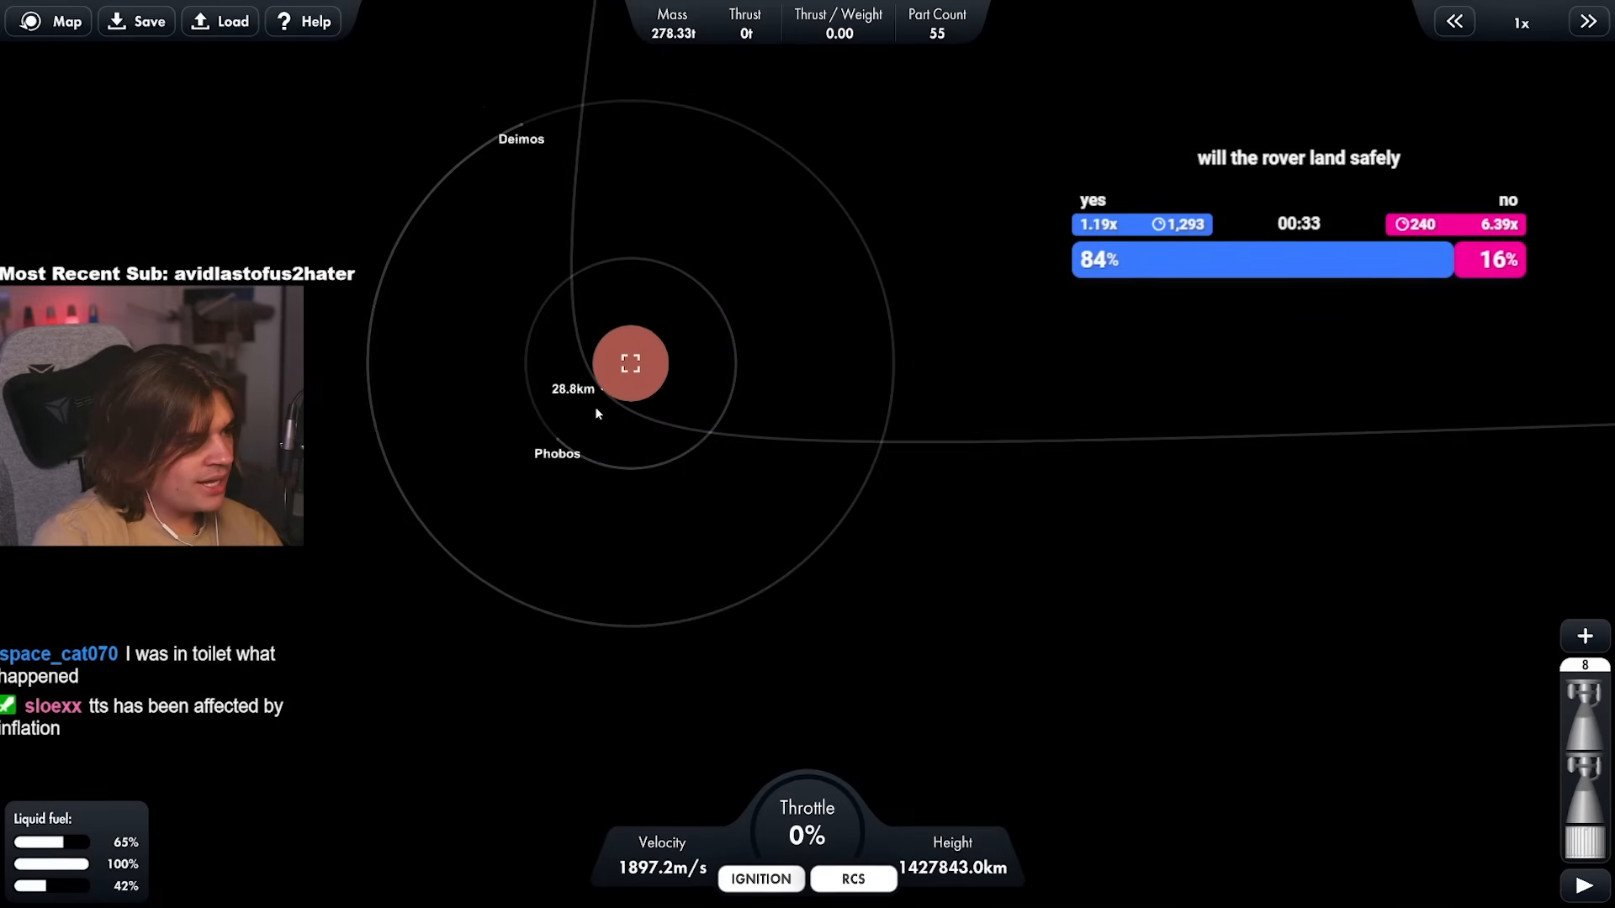
Zoom the map toward Mars and return time warp to 1x
{"action": "scroll", "scroll_direction": "down", "scroll_amount": 3}
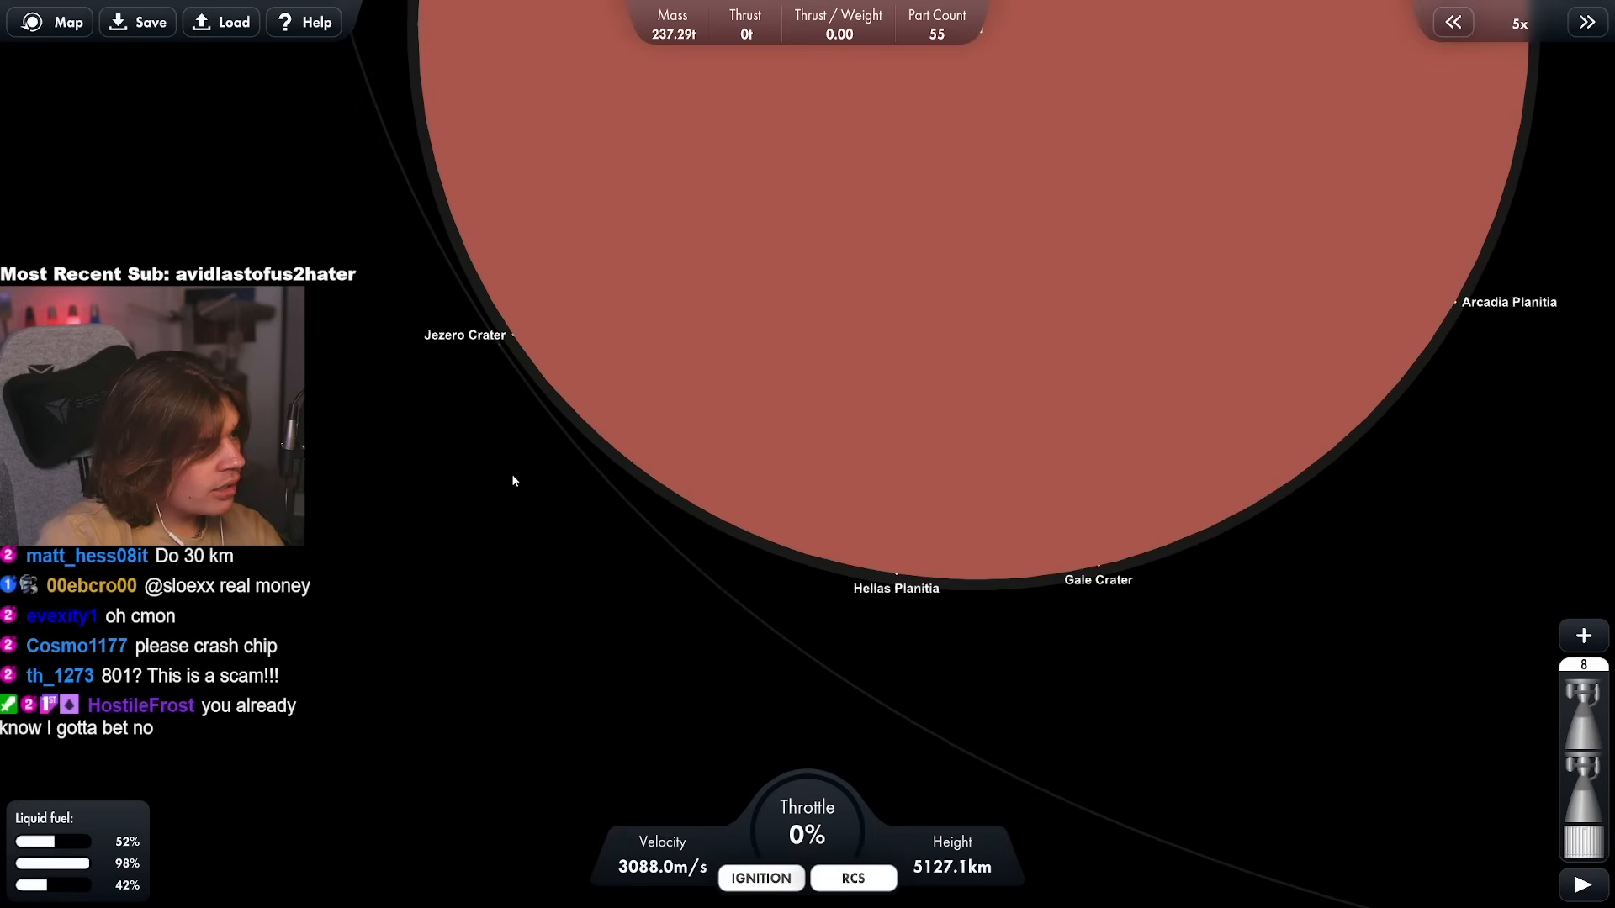
{"action": "left_click", "coordinate": [1586, 22]}
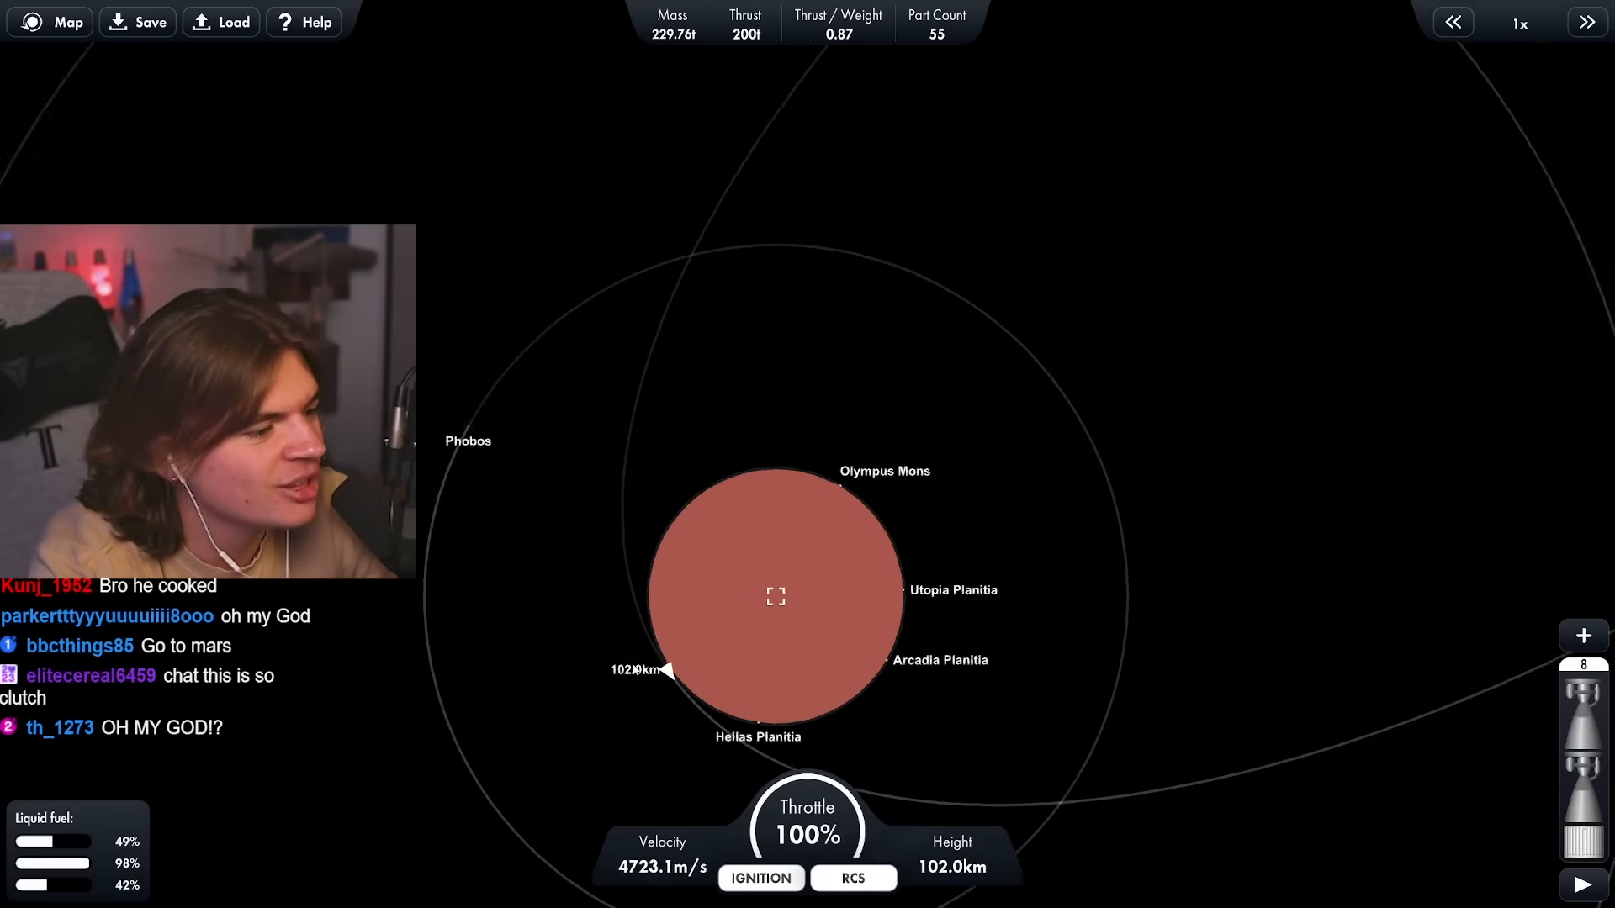
Touch the rover down on Mars and return time warp to 1x
{"action": "left_click", "coordinate": [1586, 22]}
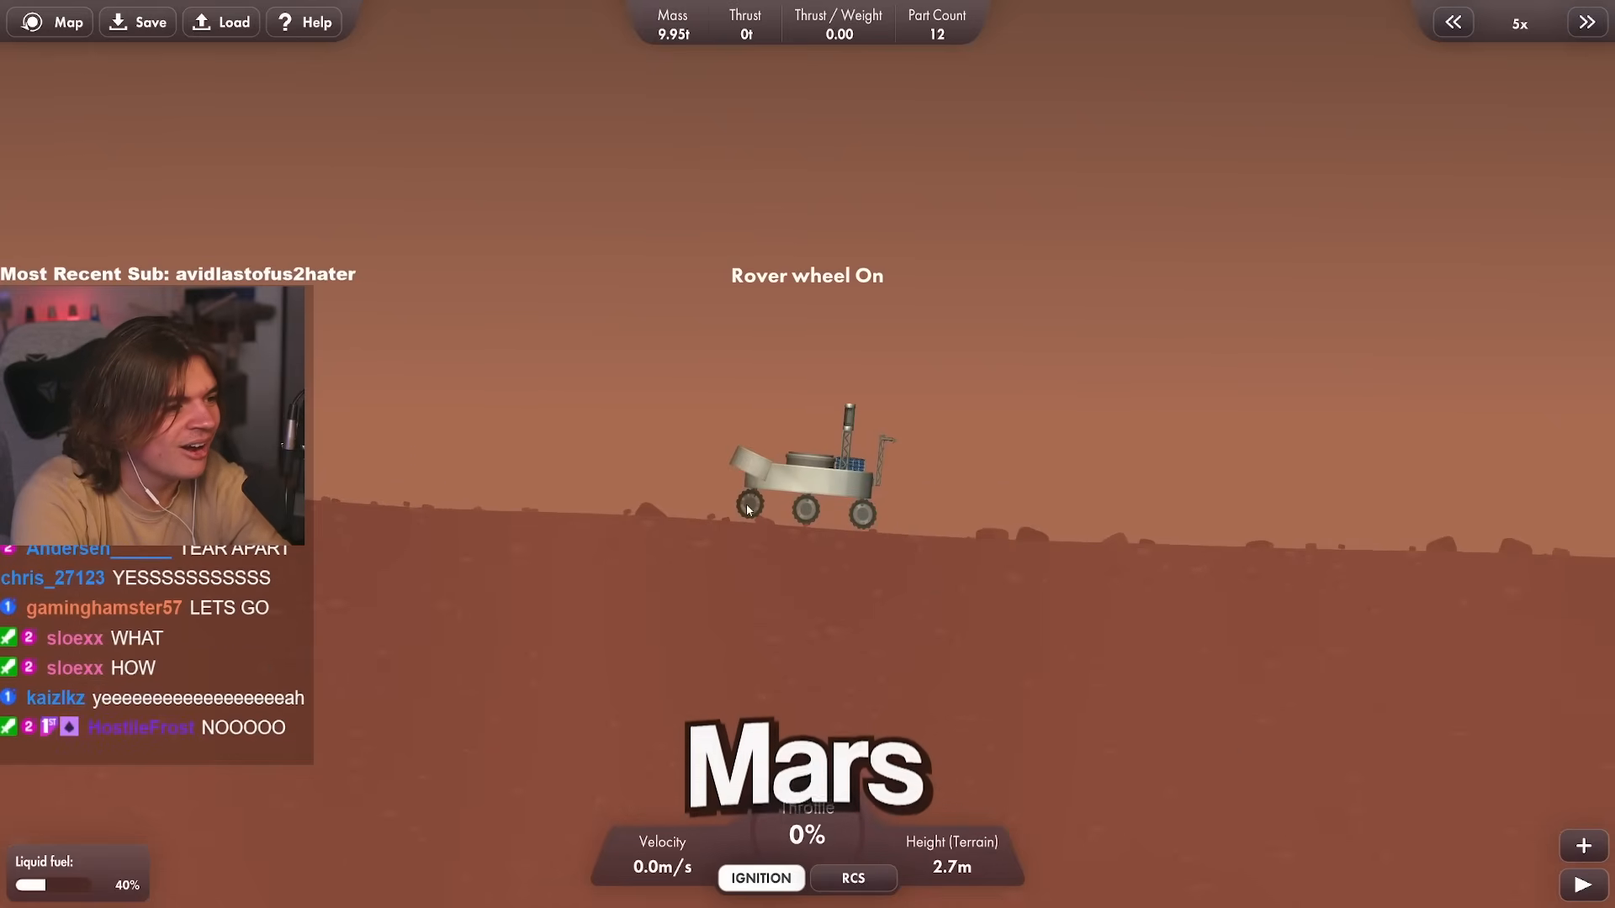
{"action": "left_click", "coordinate": [1453, 20]}
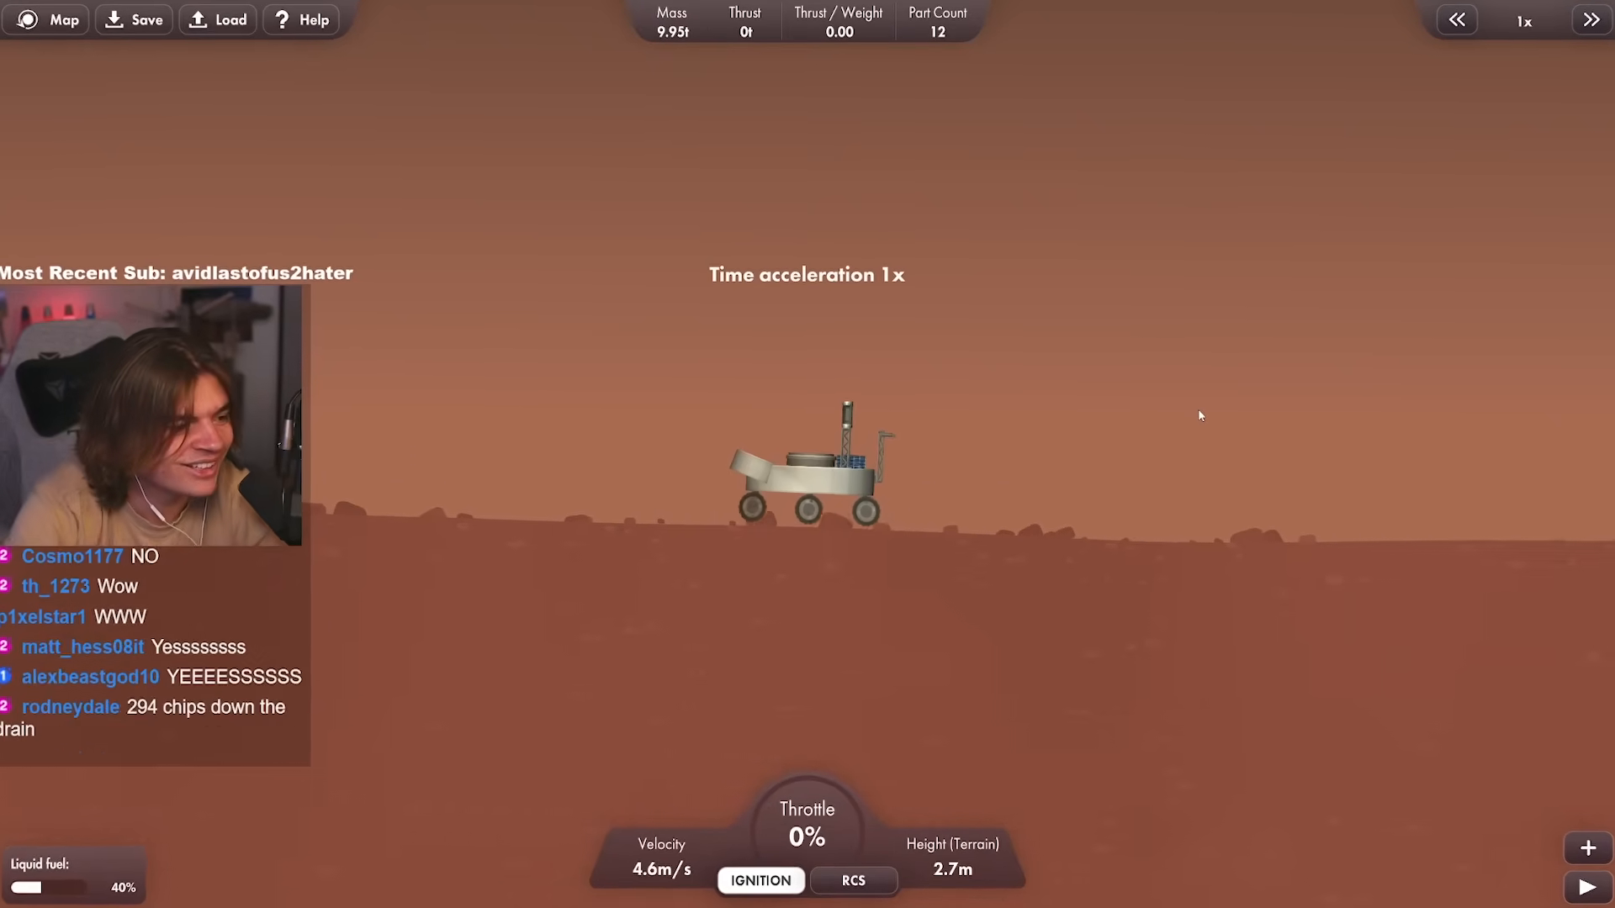